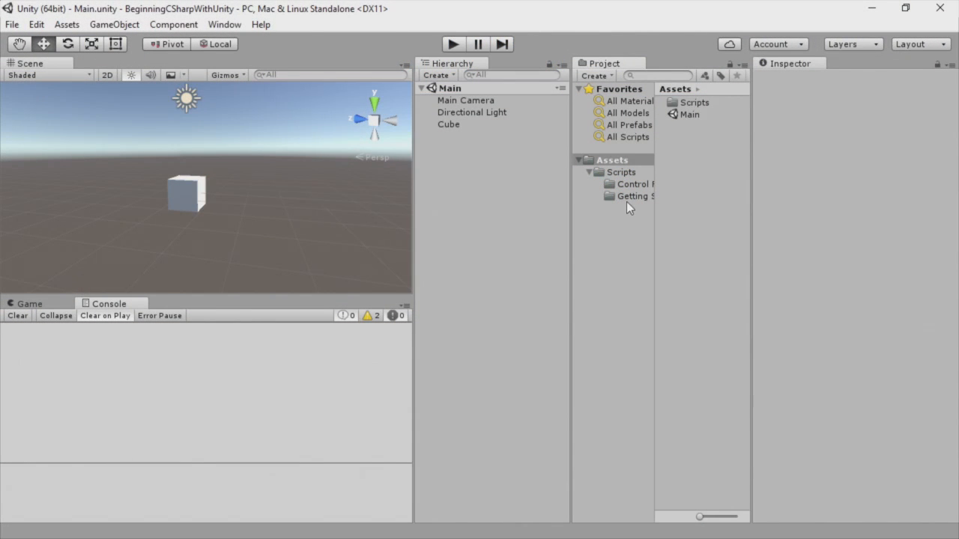
# - Create a C# script named ForLoop in the Control scripts folder and open it in Visual Studio
pyautogui.click(635, 184)
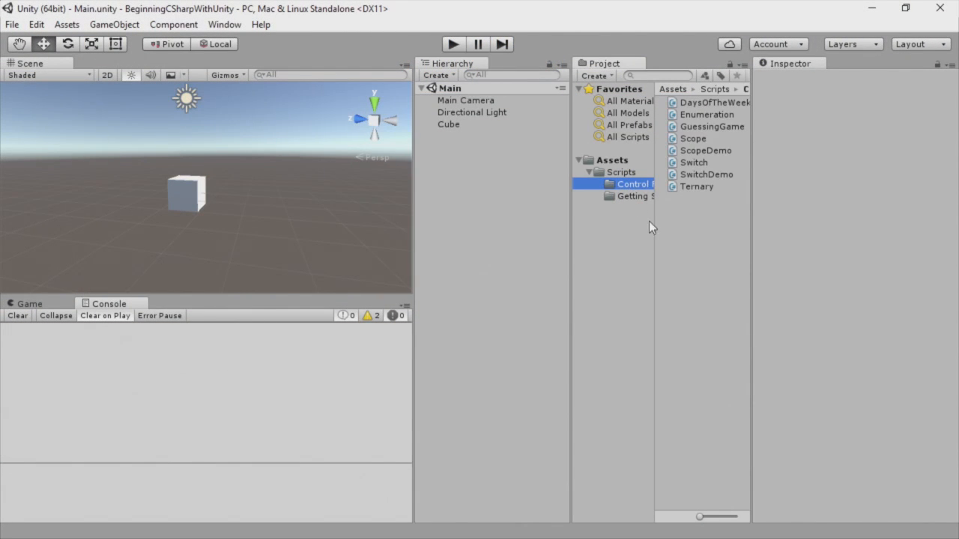
pyautogui.click(597, 75)
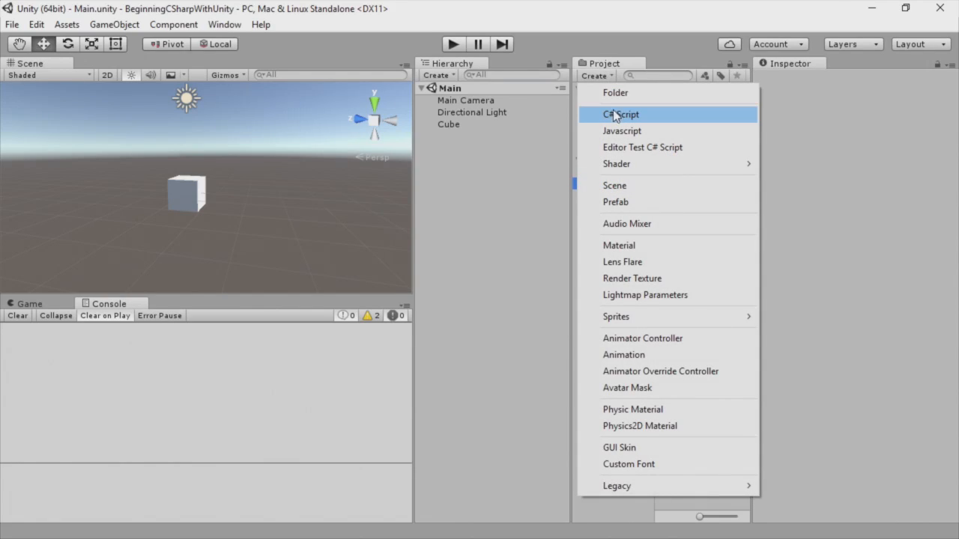
pyautogui.click(620, 114)
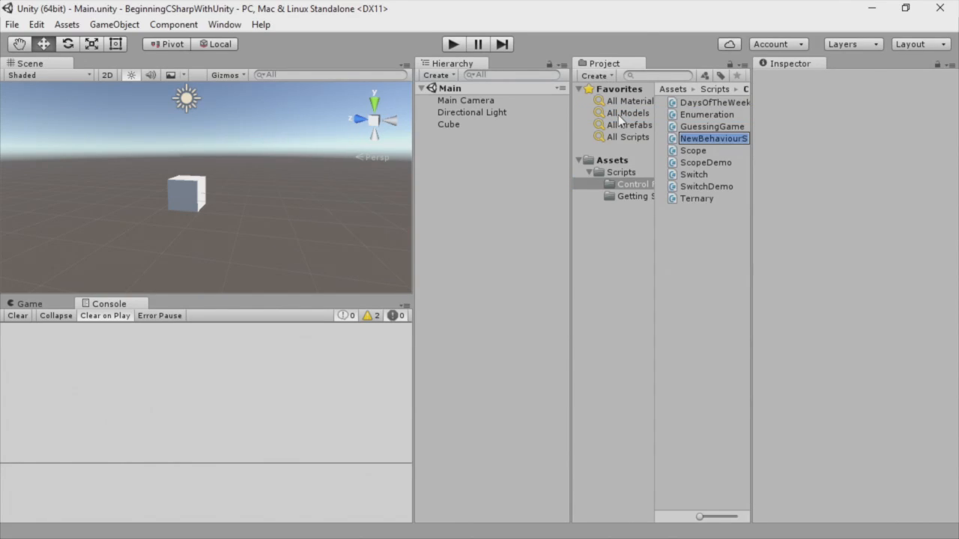
pyautogui.write('ForLoop')
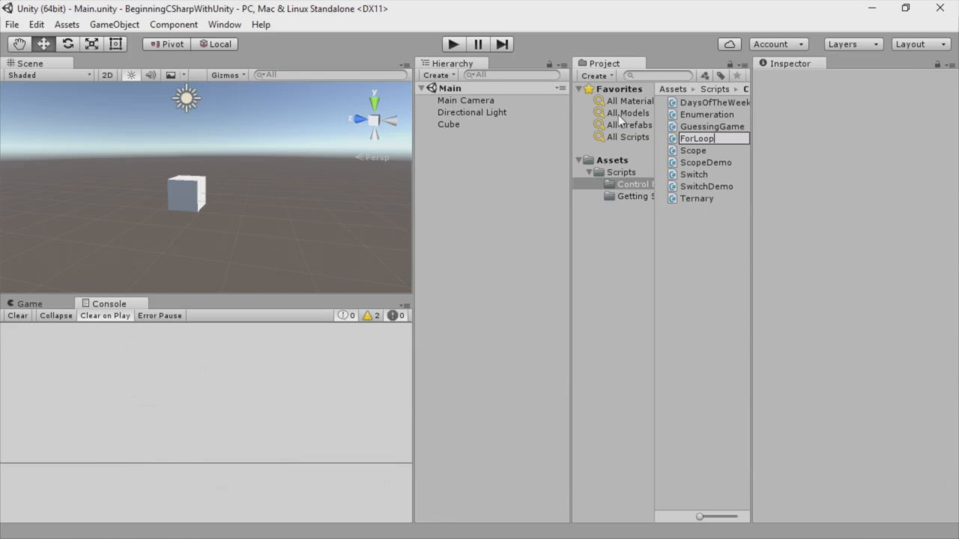
pyautogui.doubleClick(697, 138)
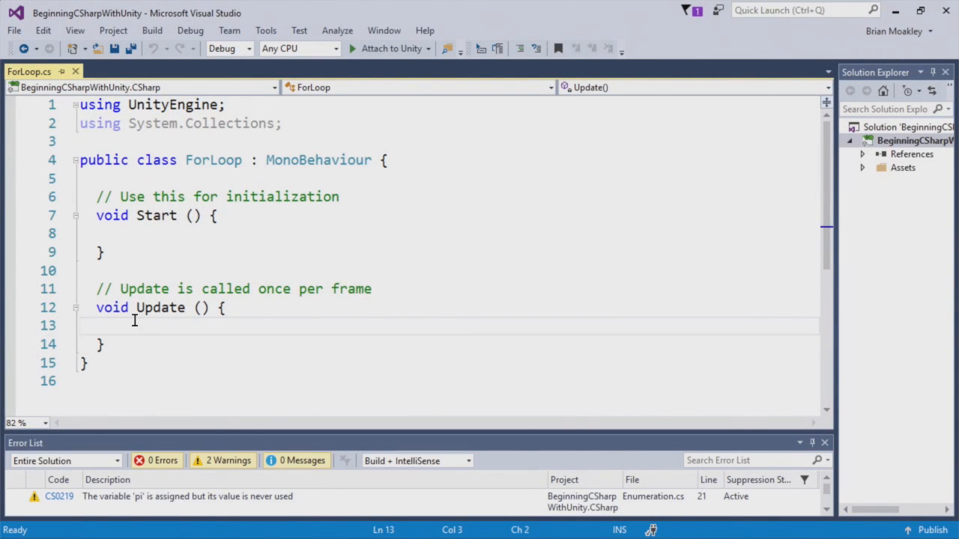
# - Write an empty for loop in Update counting i from 0 while i < 10 with i++
pyautogui.press('Tab')
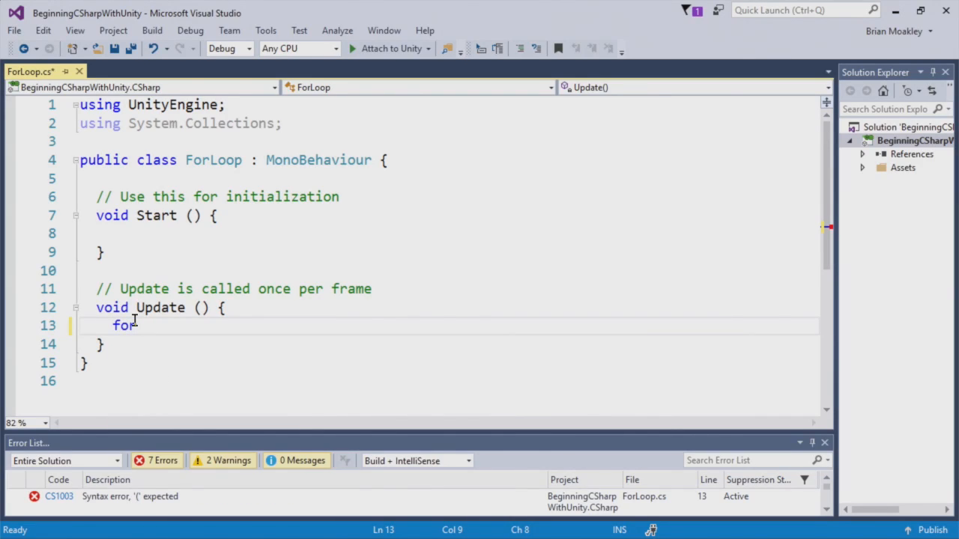
pyautogui.write('()')
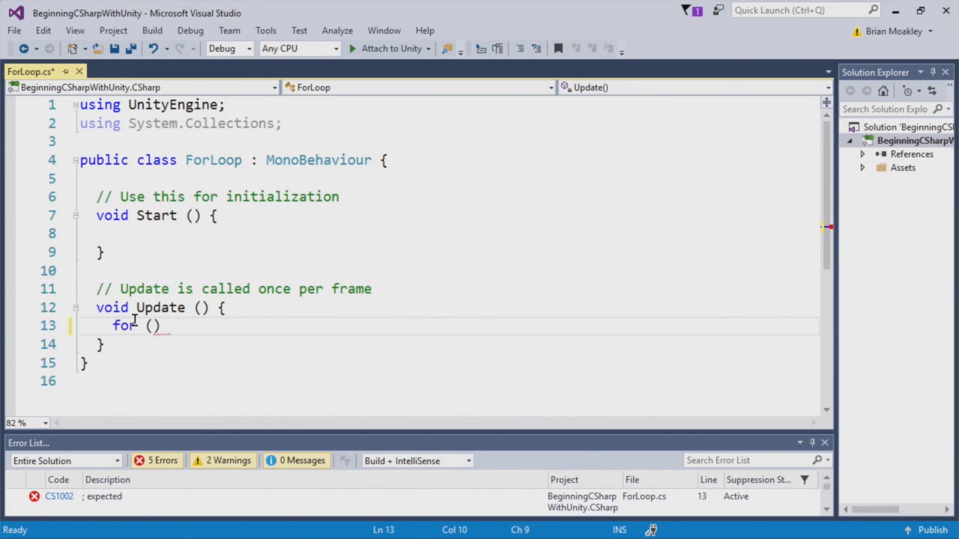
pyautogui.write('int')
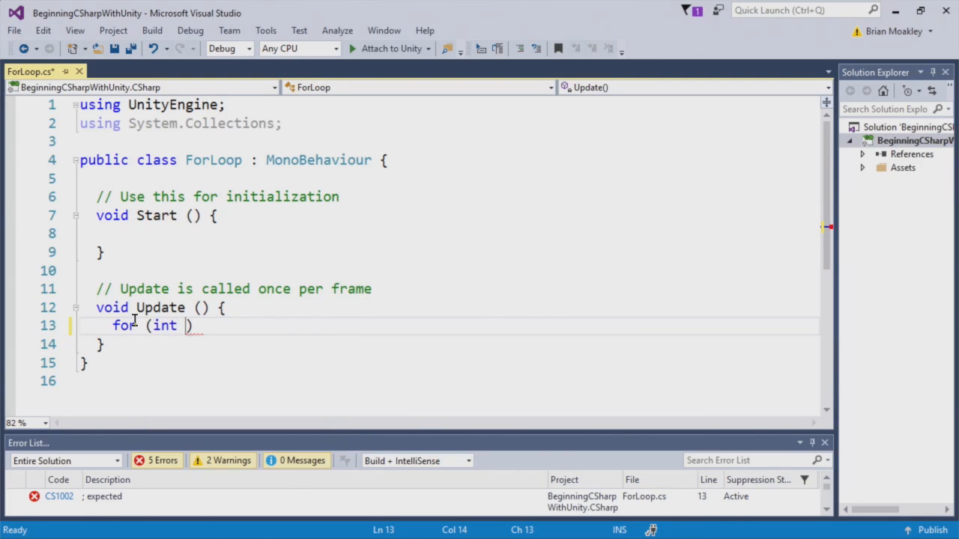
pyautogui.write('i=0; i < 10;')
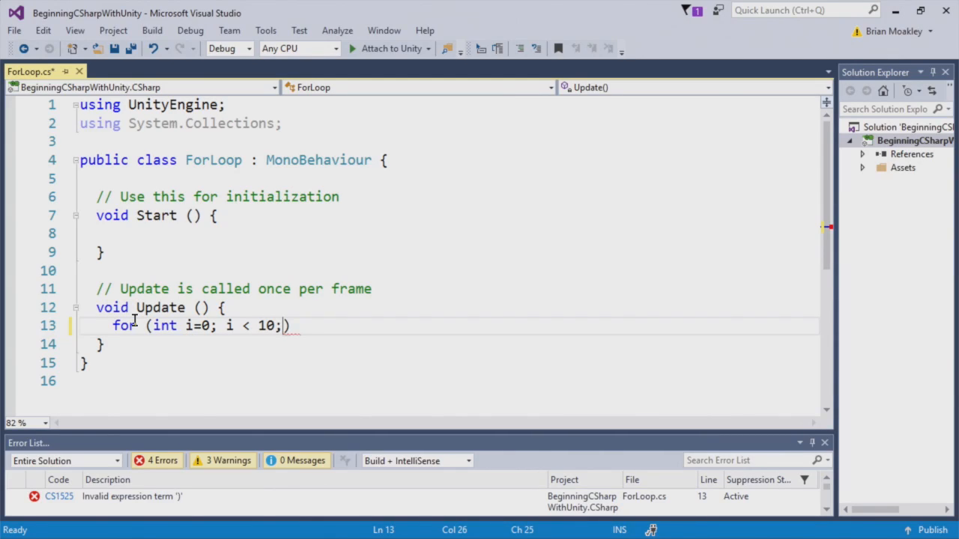
pyautogui.write('" "')
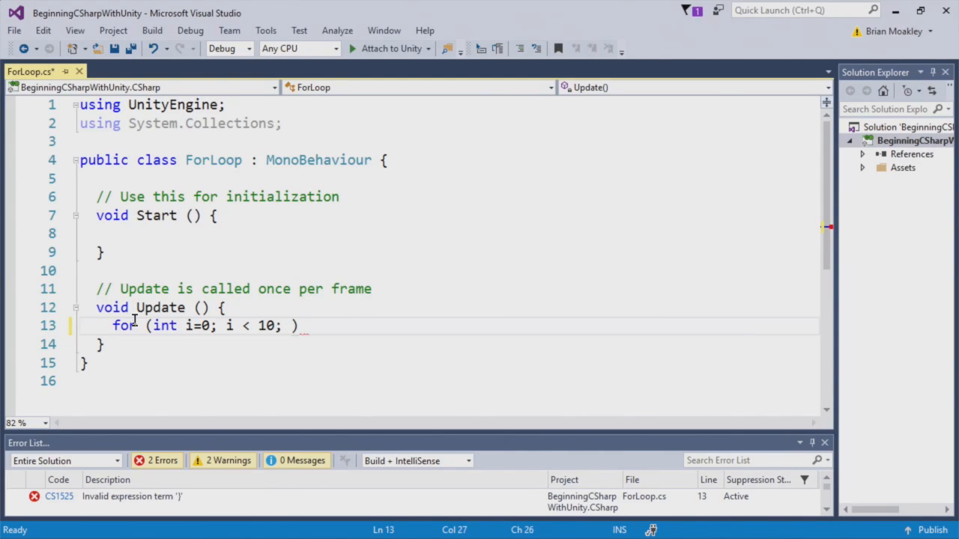
pyautogui.write('i++) {')
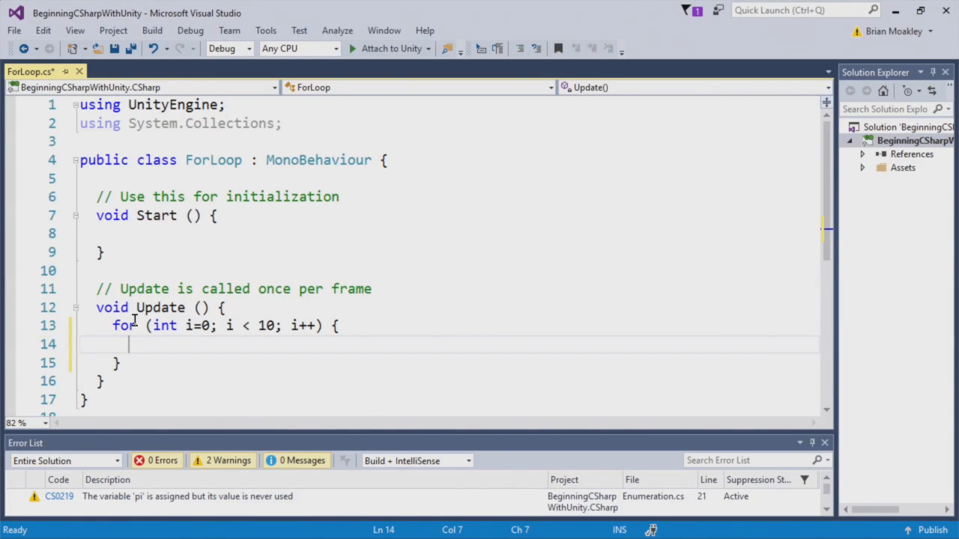
# - Add a void OnDisable() method above Start and begin a Debug call
pyautogui.click(129, 216)
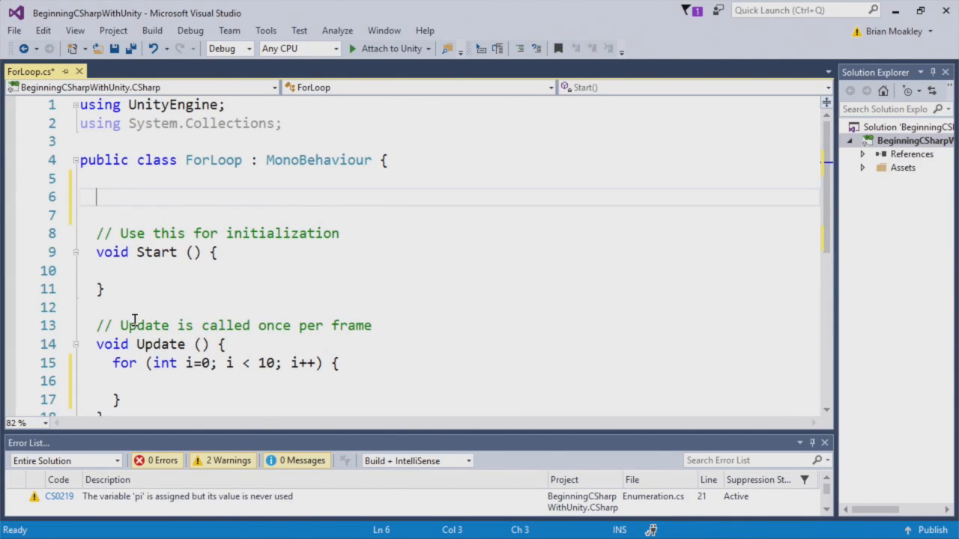
pyautogui.write('O')
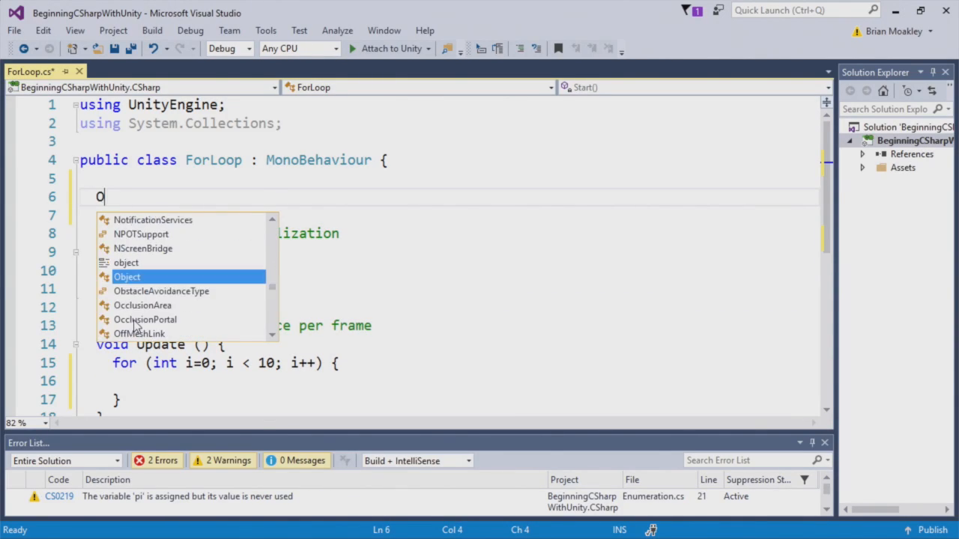
pyautogui.write('void OnDisable() {')
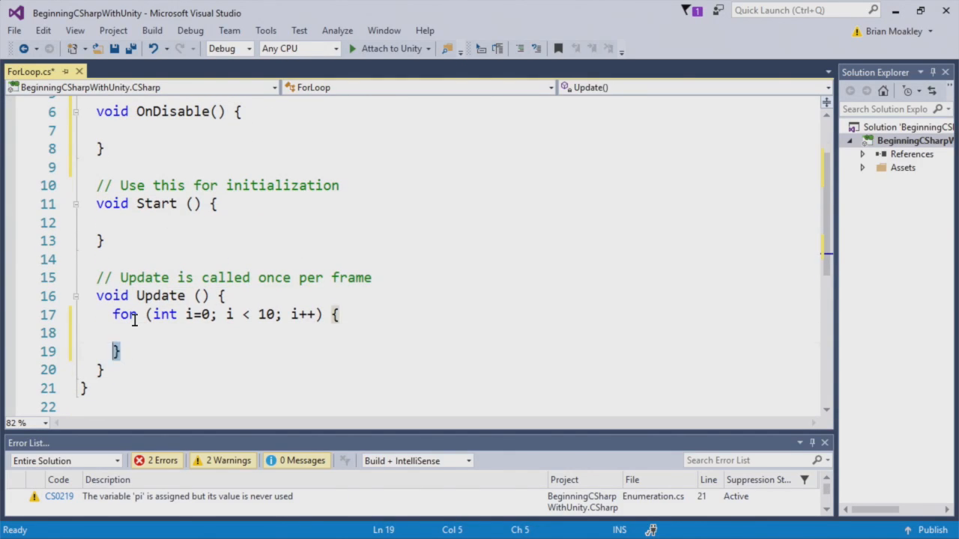
pyautogui.write('Debug')
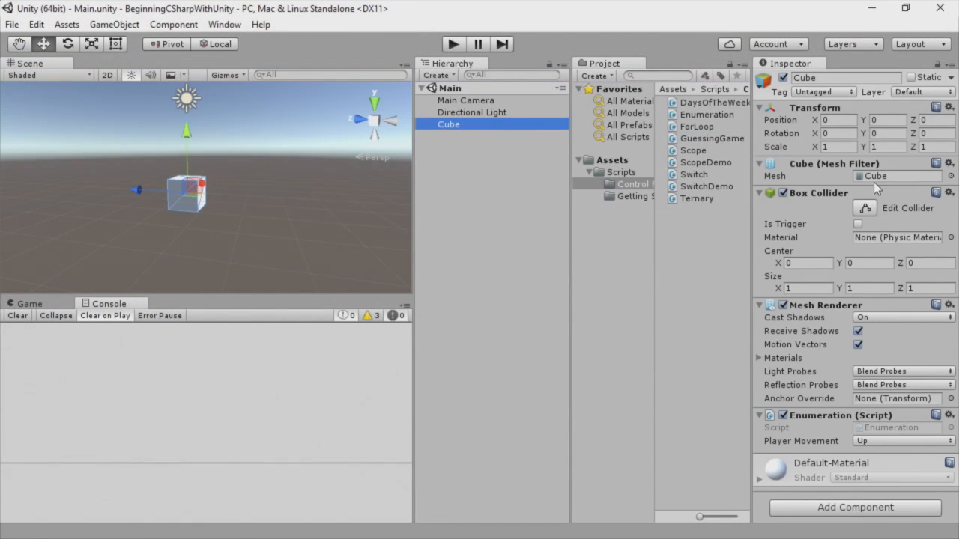
pyautogui.moveTo(952, 416)
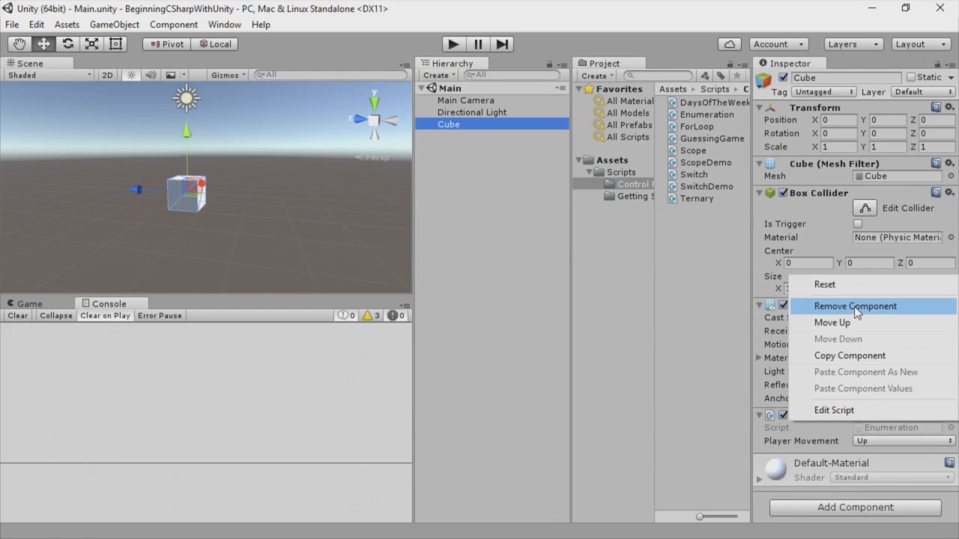
# - Remove the Enumeration script from the Cube, run the scene with ForLoop, then stop playback
pyautogui.click(854, 306)
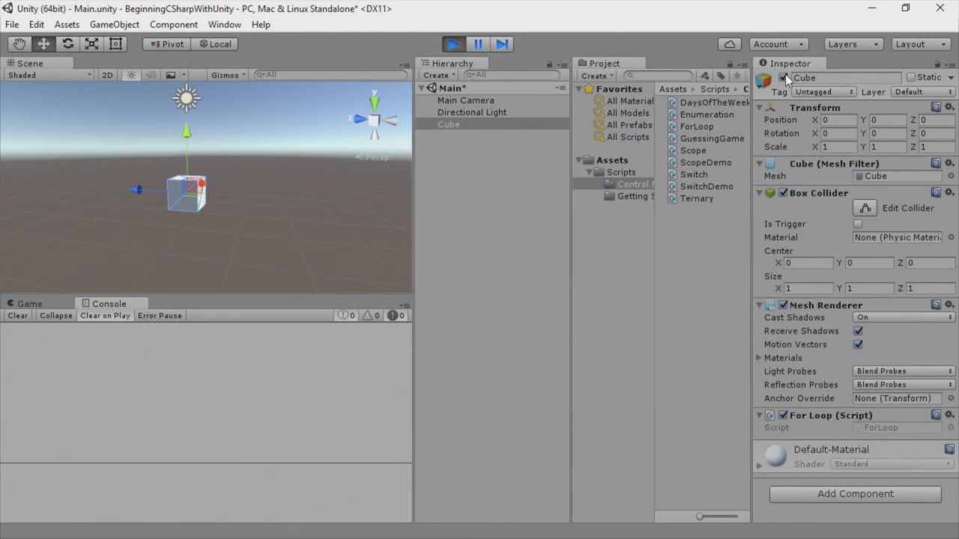
pyautogui.click(452, 44)
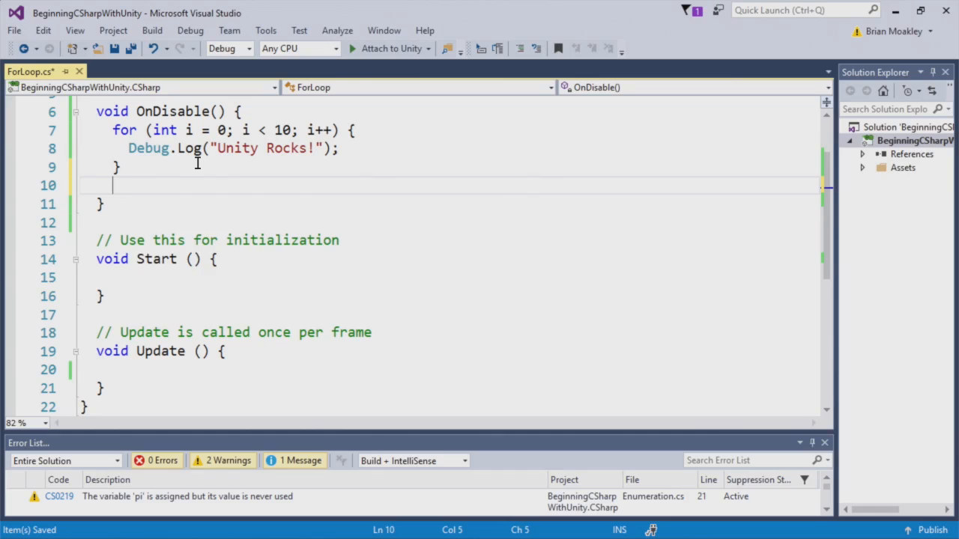
# - Write a second for loop header in OnDisable iterating i from 0 while i < 10
pyautogui.write('for (int i=')
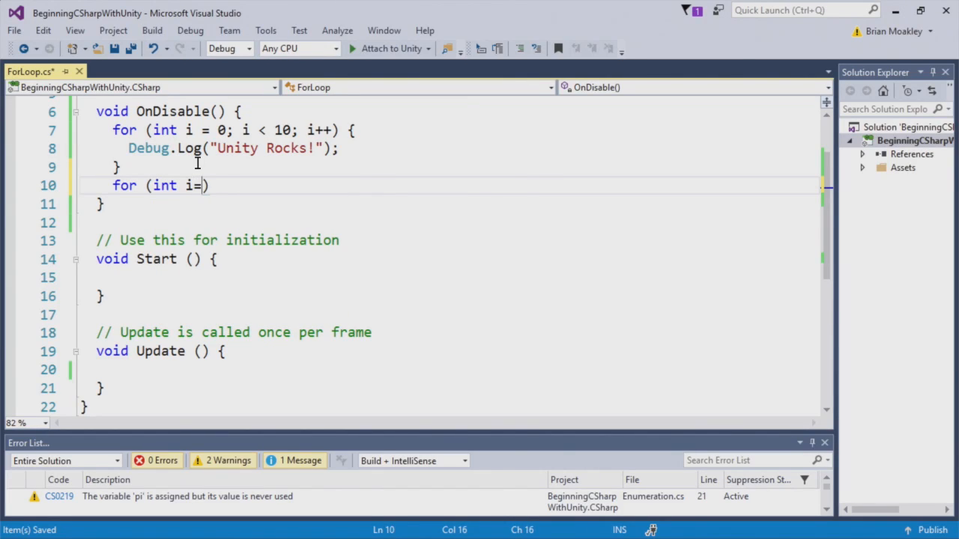
pyautogui.write('9')
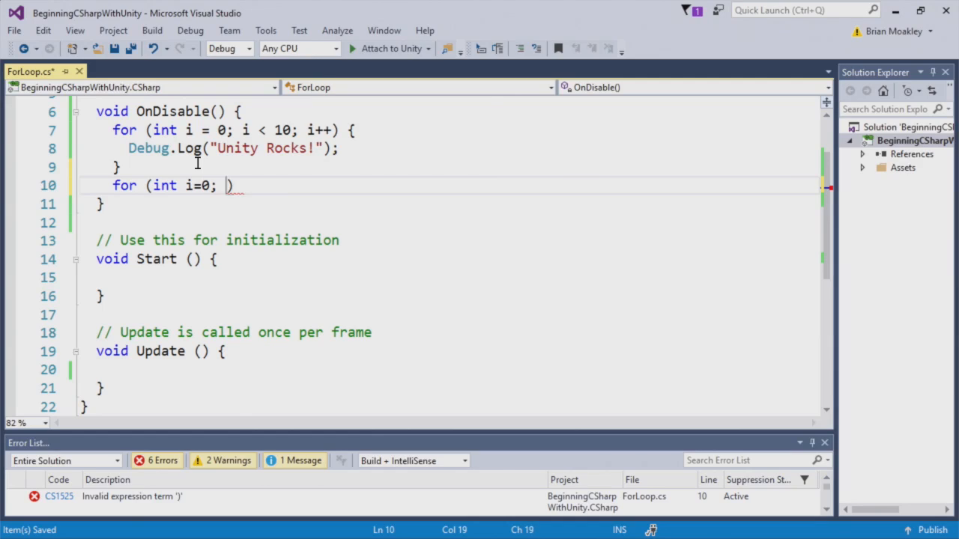
pyautogui.write('i < 10; i_')
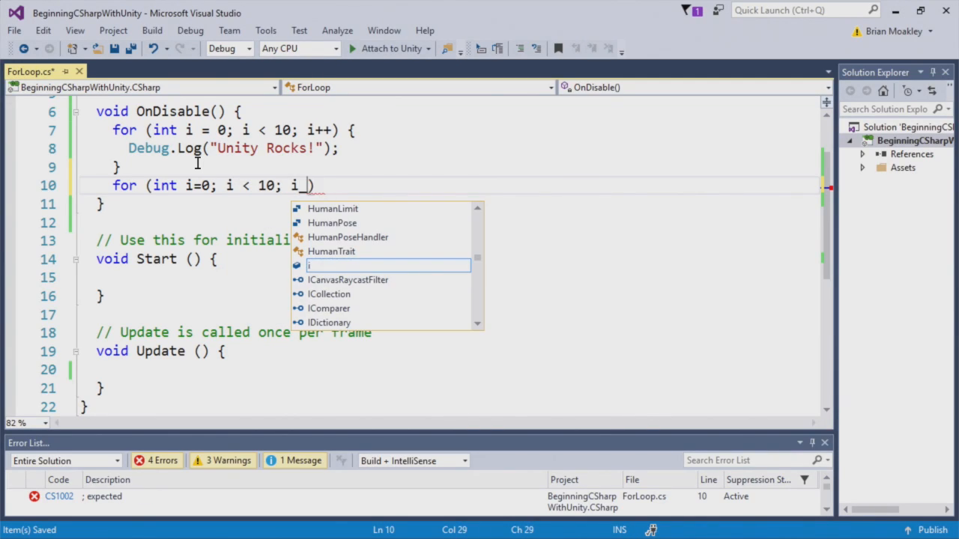
pyautogui.write(')')
pyautogui.write('if')
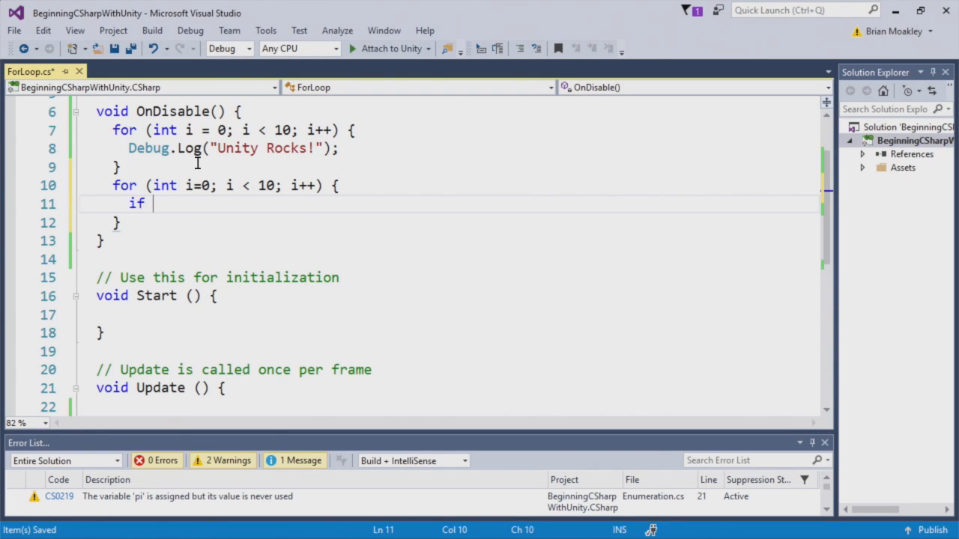
# - Add if (i % 2 != 0) continue; so the loop skips odd values
pyautogui.write('(i')
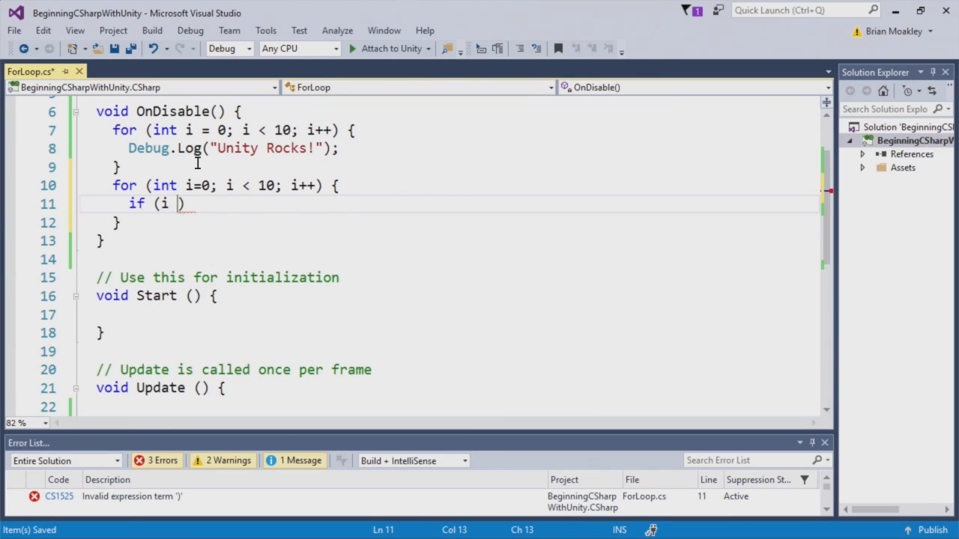
pyautogui.write('% 2')
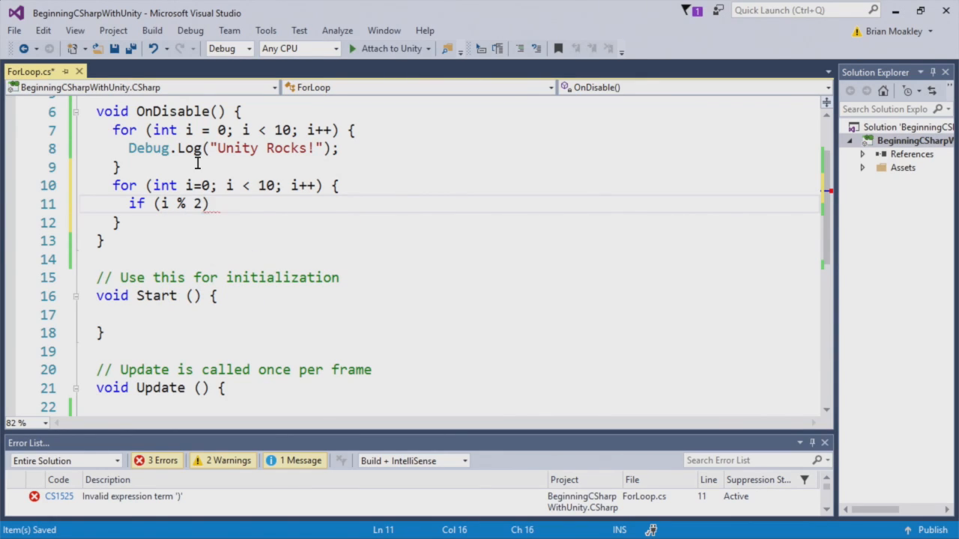
pyautogui.write('!=')
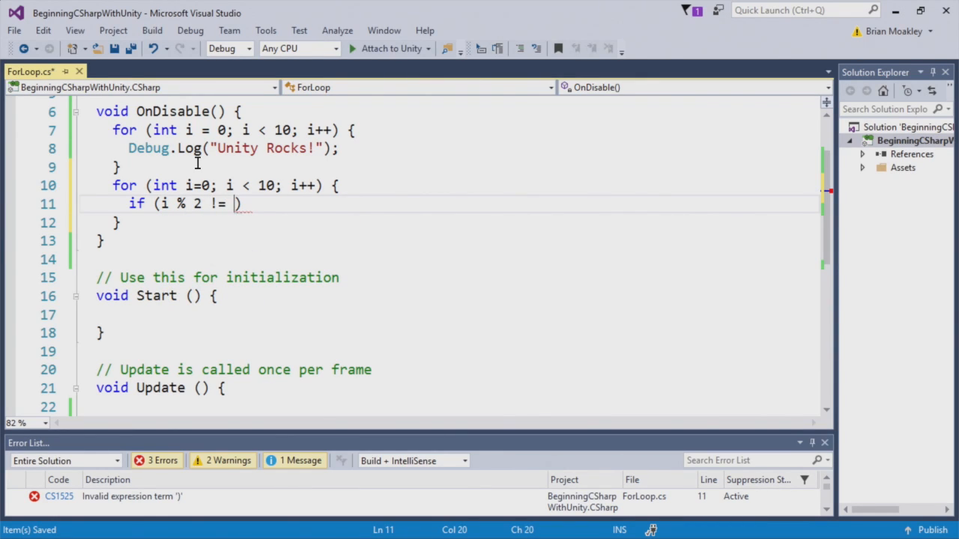
pyautogui.write('0')
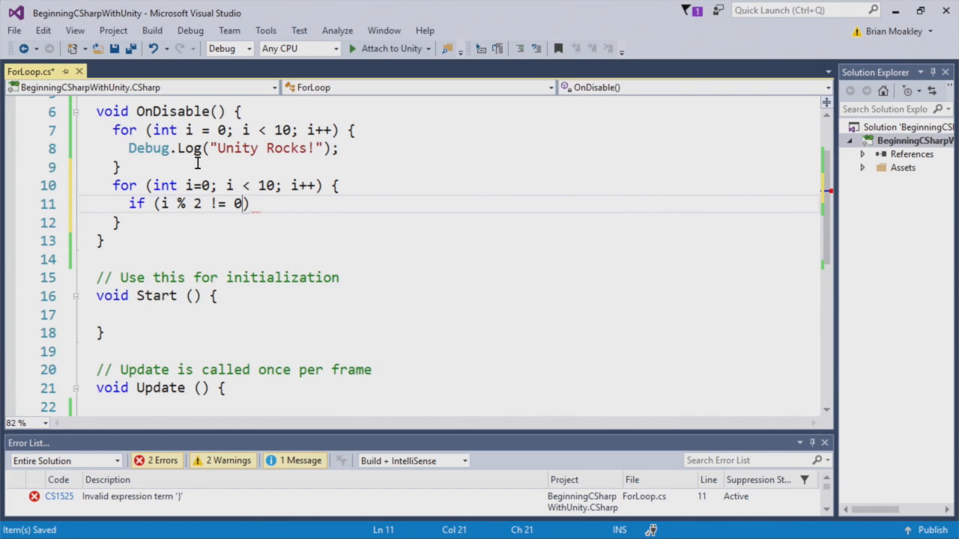
pyautogui.write('P')
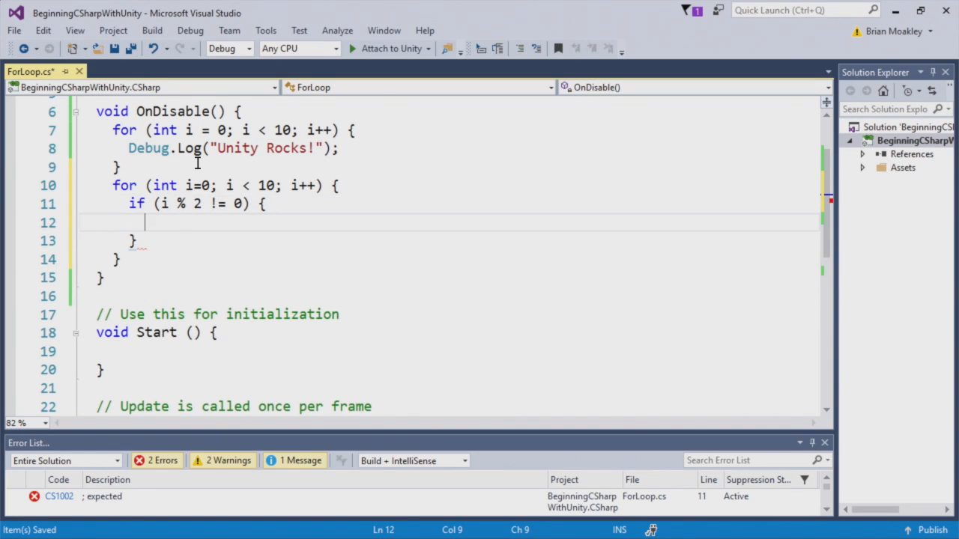
pyautogui.write('cotn')
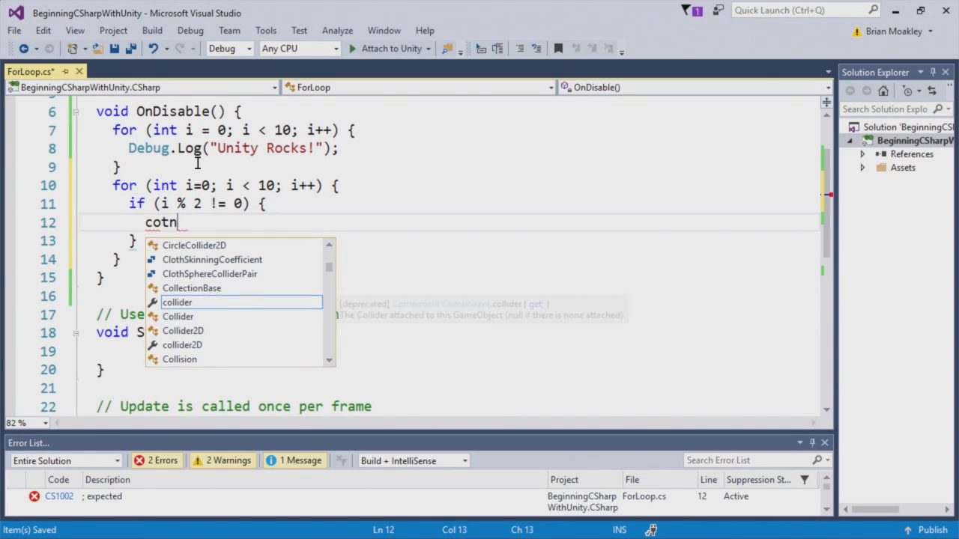
pyautogui.press('Backspace')
pyautogui.write('ntinue;')
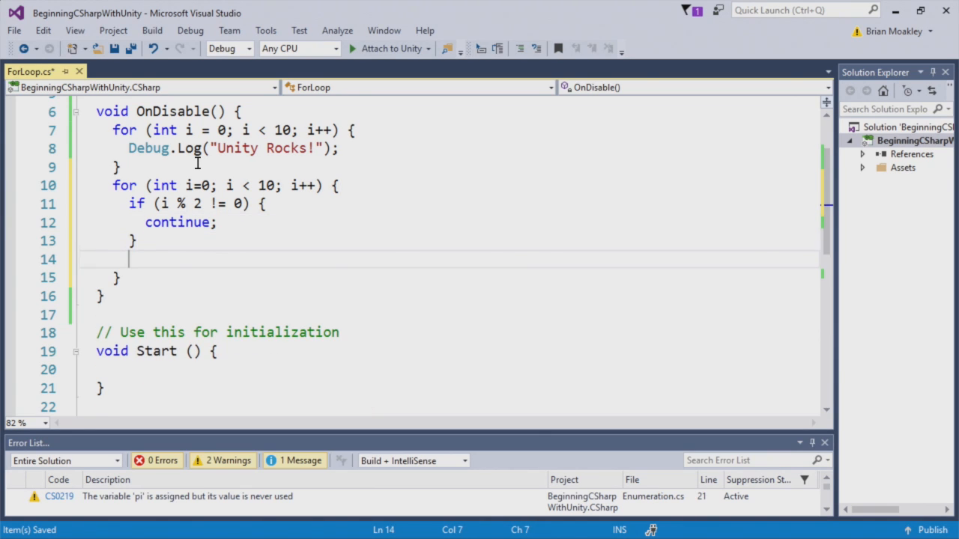
# - Log "i is " + i for each even value with Debug.Log
pyautogui.write('Debug.Log(')
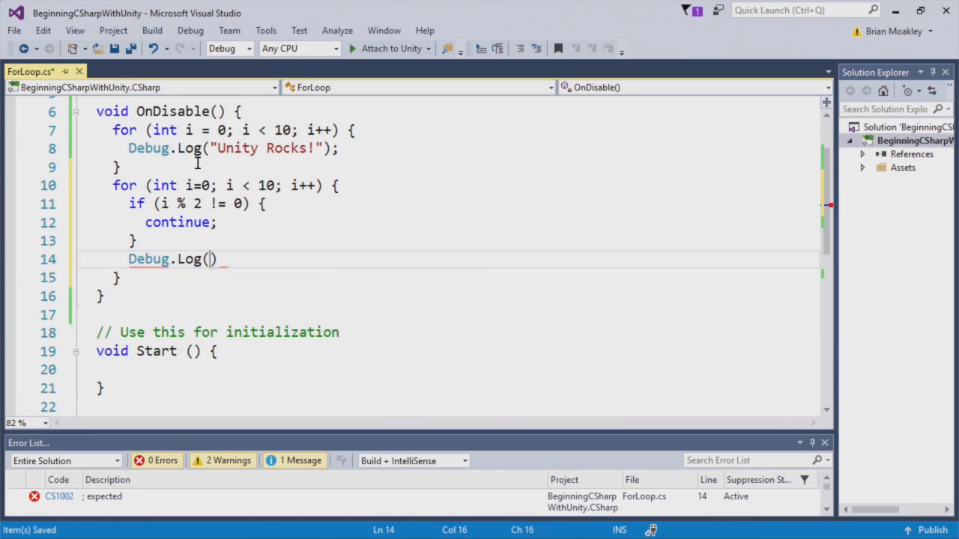
pyautogui.write('"i is " + i')
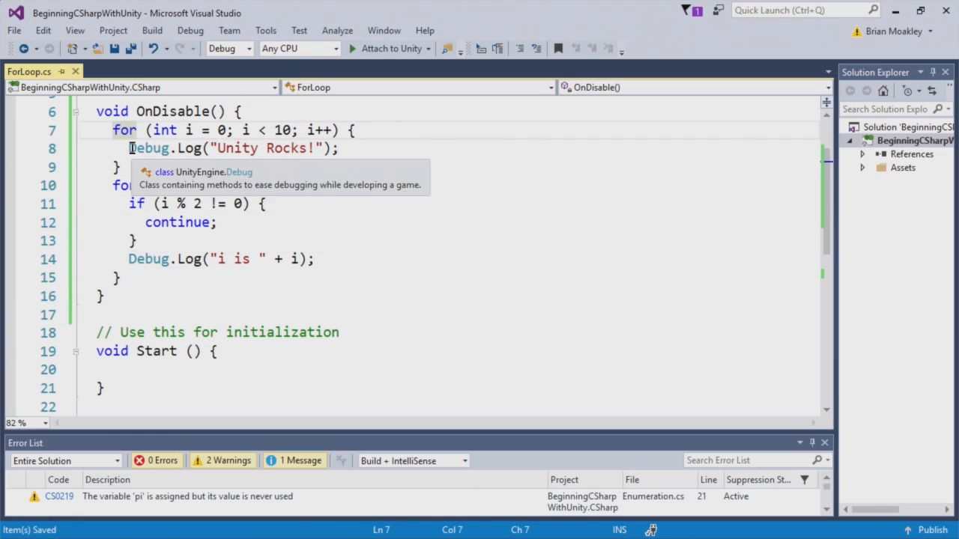
pyautogui.write('/')
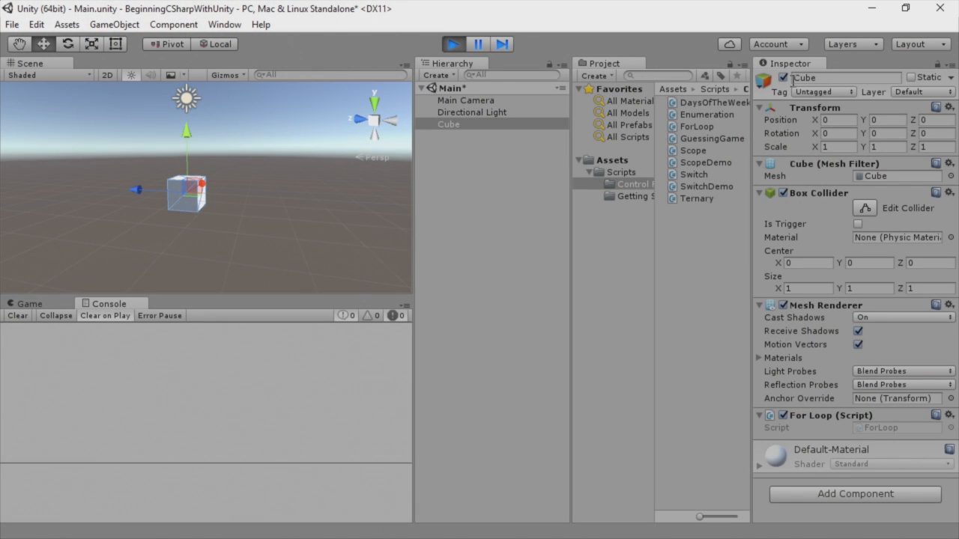
# - Disable the cube during Play so the console lists i is 0, 2, 4, 6, 8
pyautogui.click(453, 44)
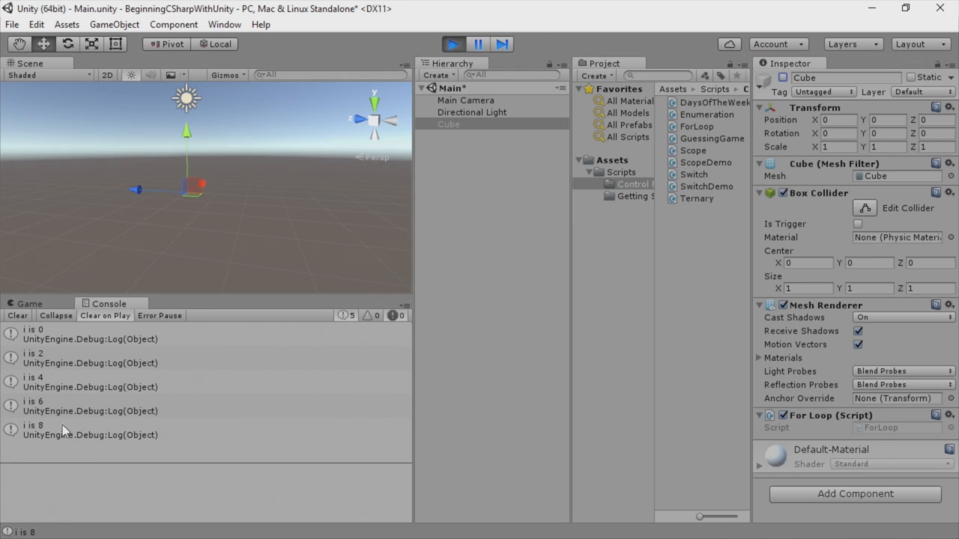
pyautogui.moveTo(252, 159)
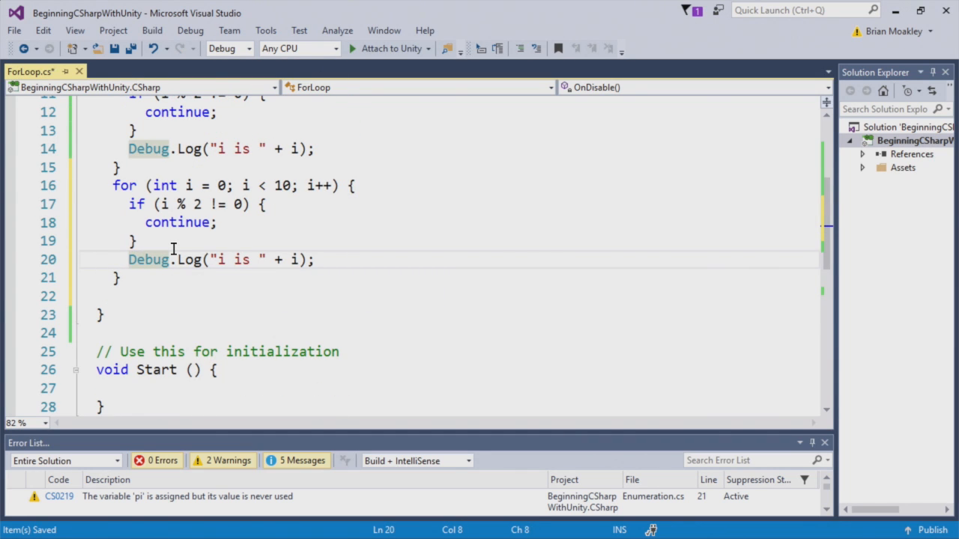
# - Nest a for loop over j from 0 while j < 10 that skips odd j with continue
pyautogui.write('for (int')
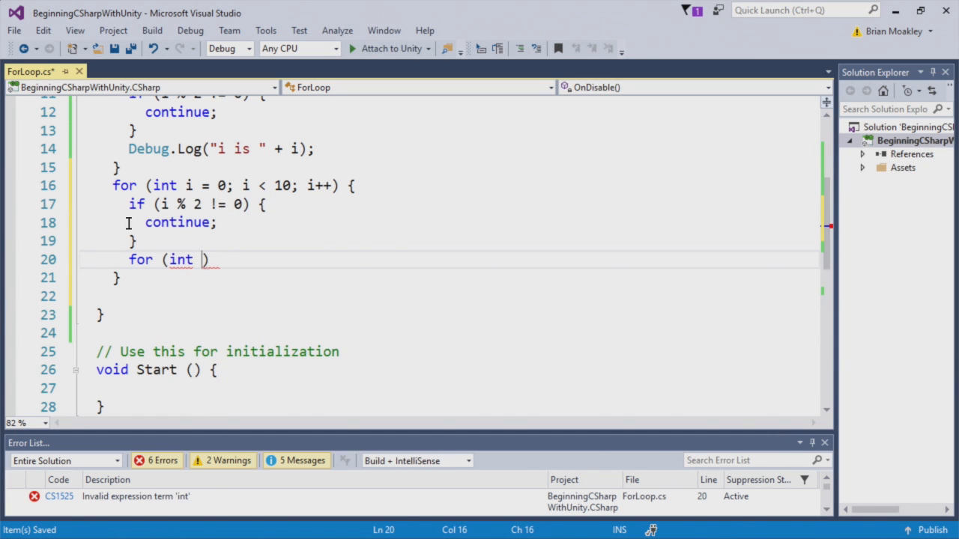
pyautogui.moveTo(211, 259); pyautogui.dragTo(81, 204)
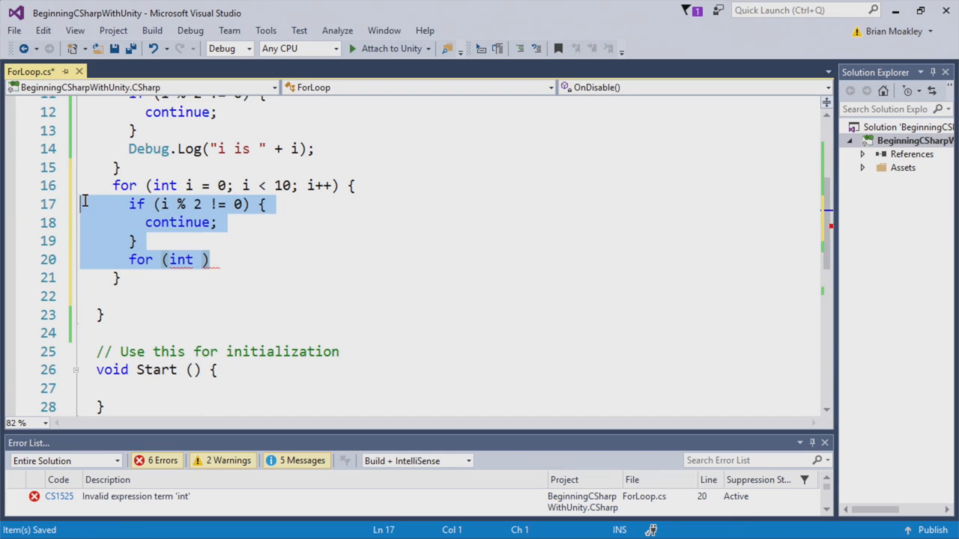
pyautogui.click(202, 260)
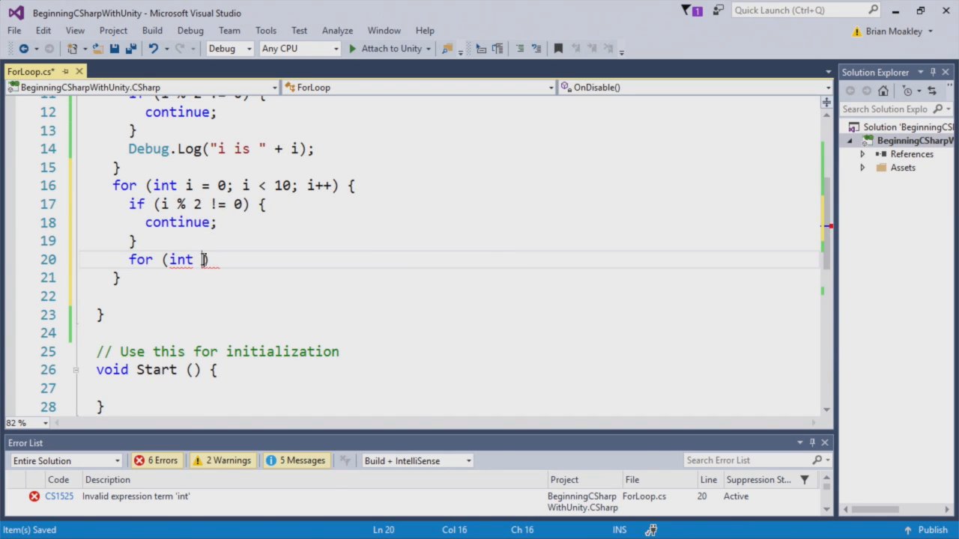
pyautogui.write('j = 0; j < 10; j++')
pyautogui.write('if (j % ')
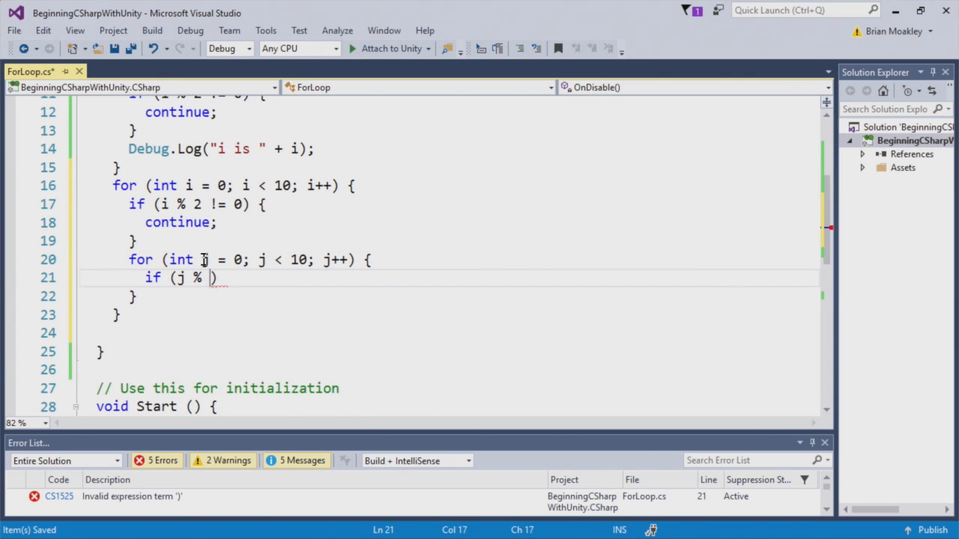
pyautogui.write('2')
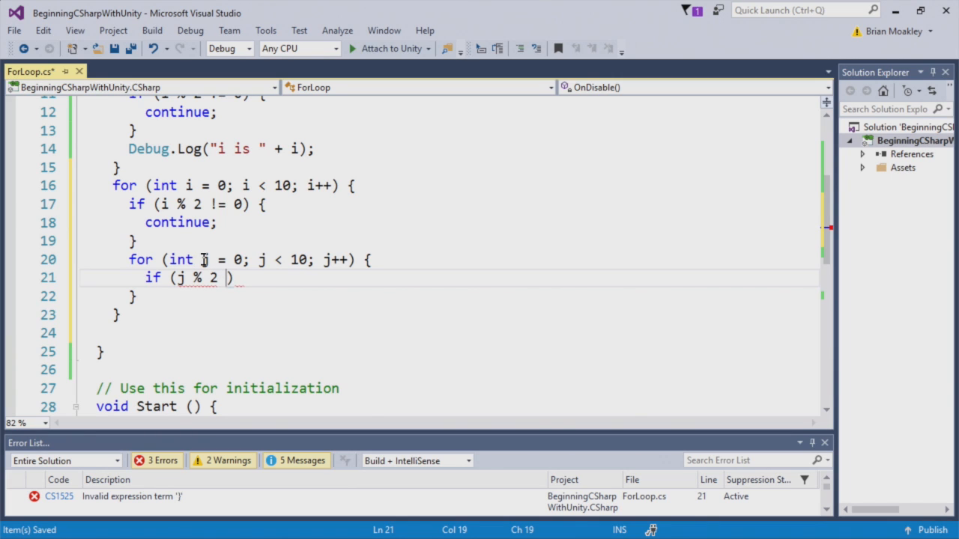
pyautogui.write('!=')
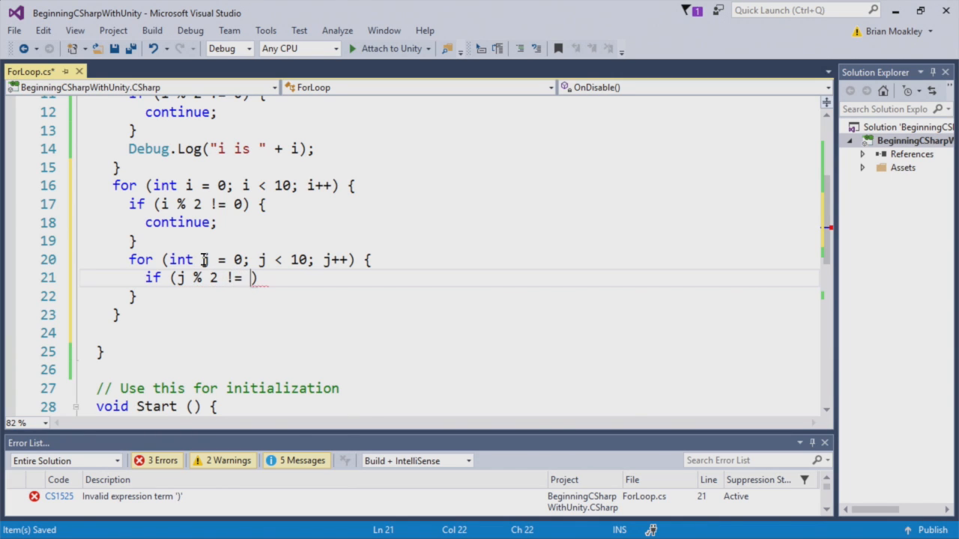
pyautogui.write('0')
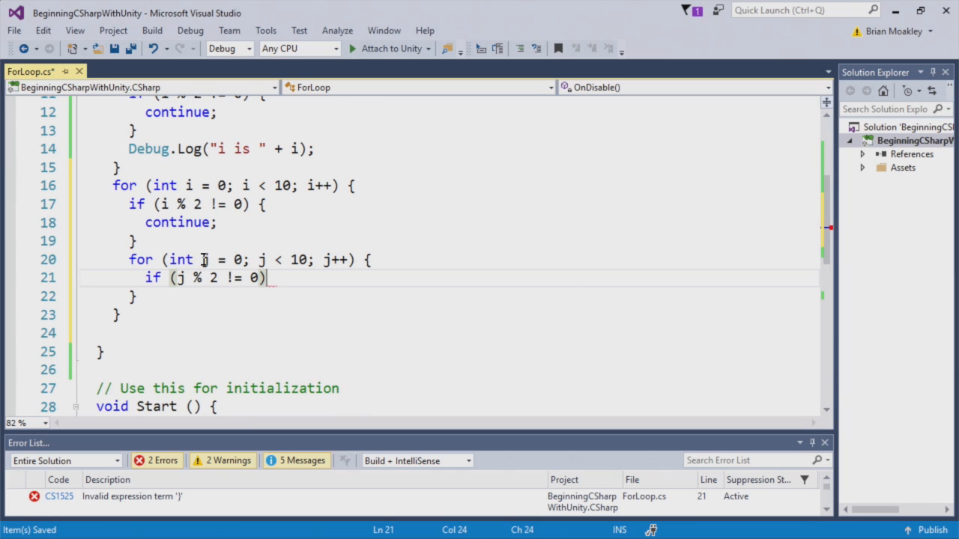
pyautogui.write('contnue;')
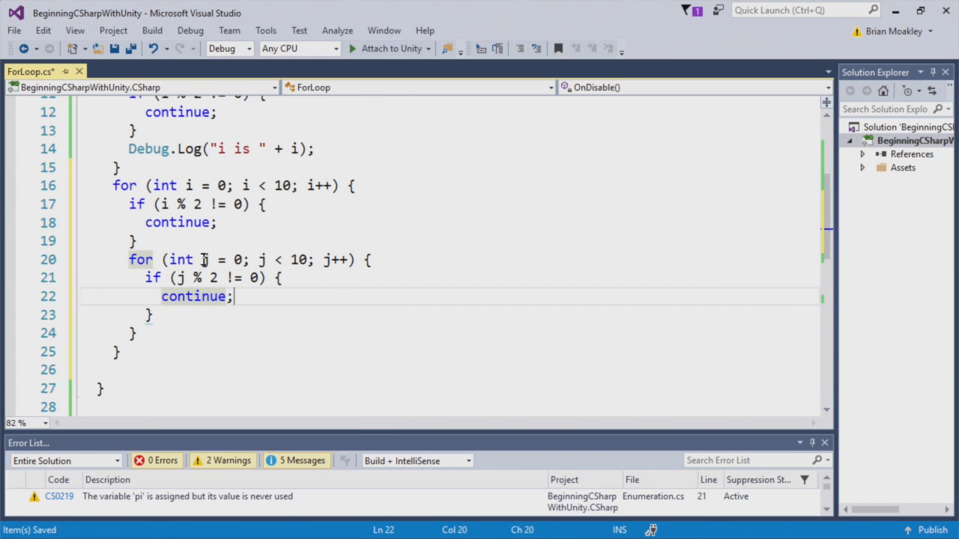
# - Log each pair as i + " + " + j + " = " + (i + j)
pyautogui.write('Debug')
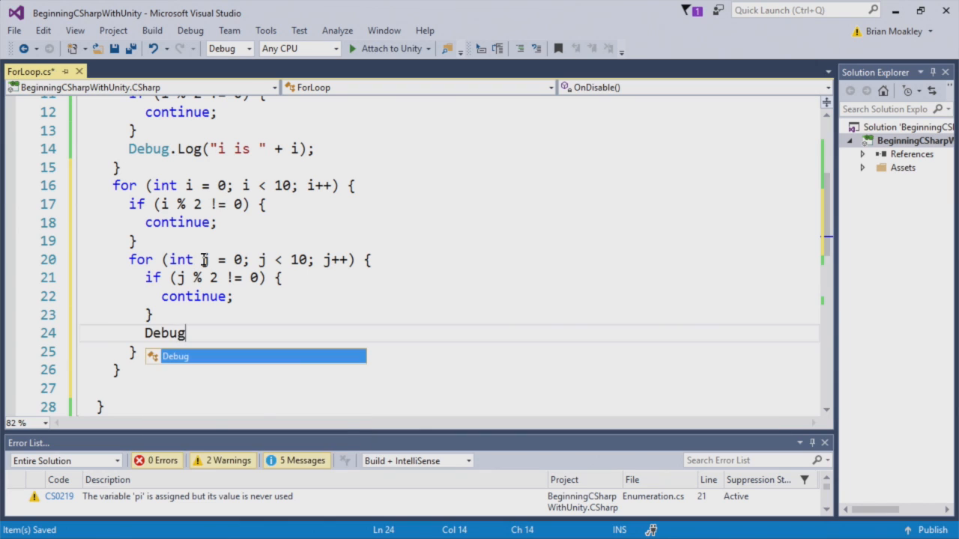
pyautogui.write('.Log()')
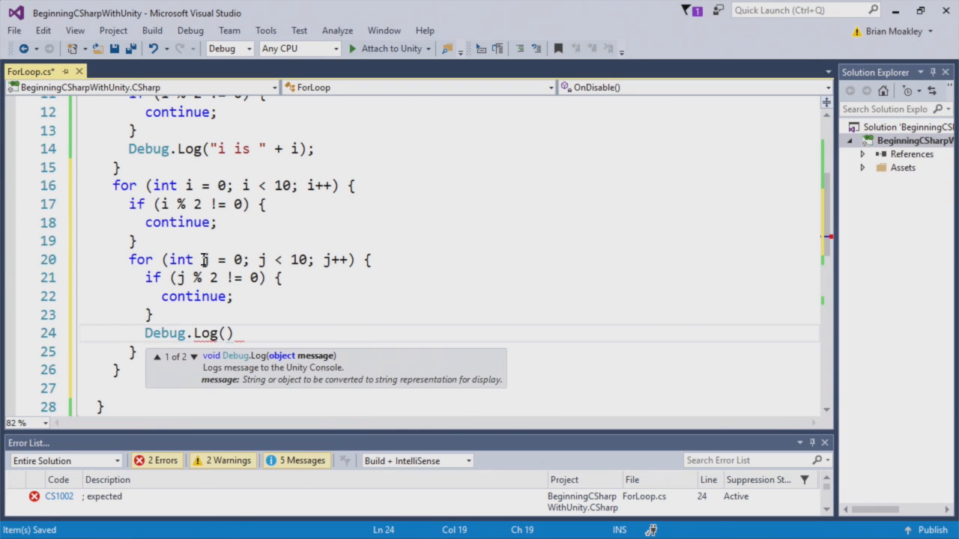
pyautogui.write('i + ""')
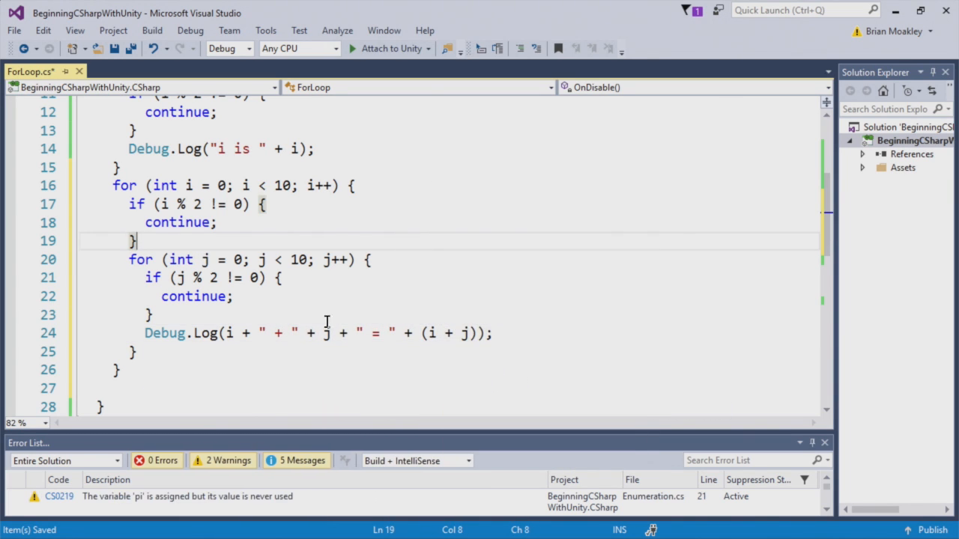
pyautogui.moveTo(349, 338)
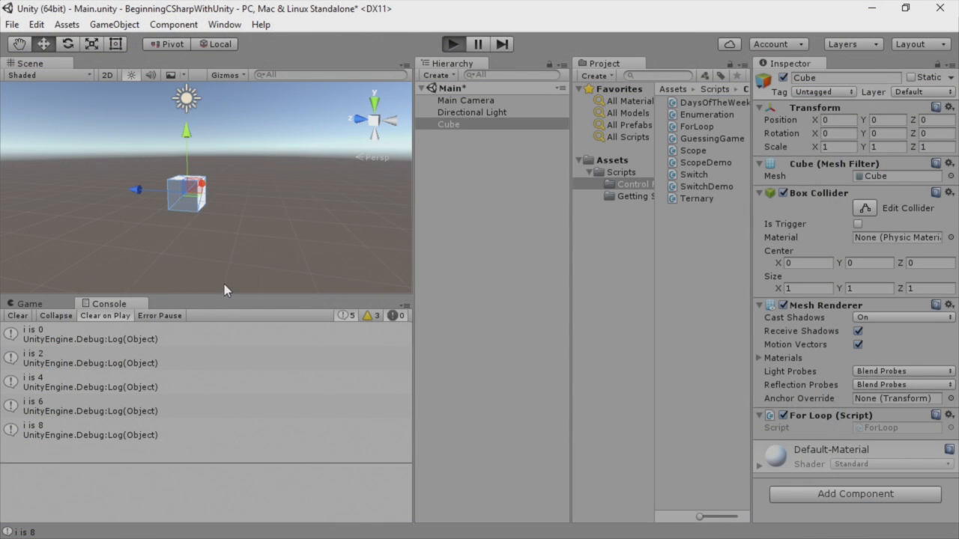
# - Run the scene, disable the cube and review the console's even sums up to 8 + 8 = 16
pyautogui.click(96, 315)
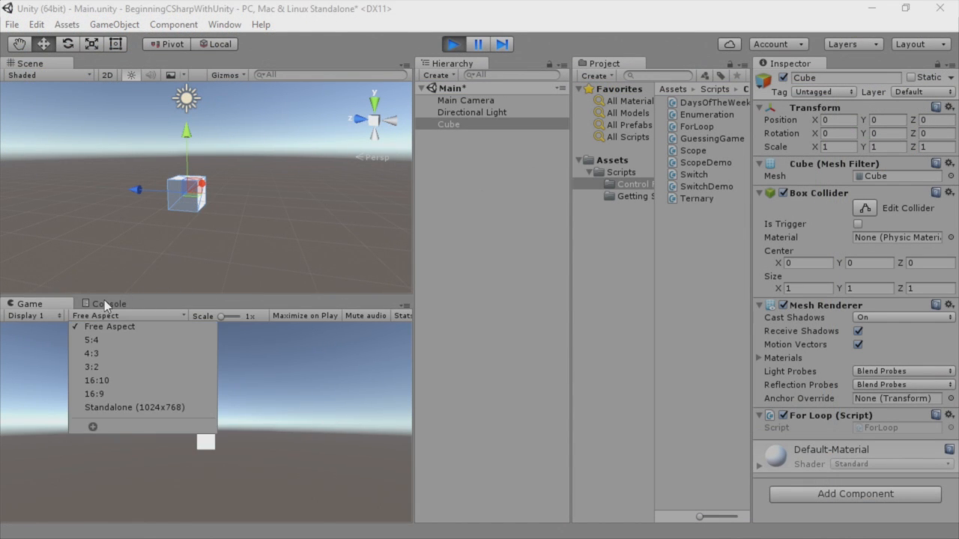
pyautogui.click(110, 302)
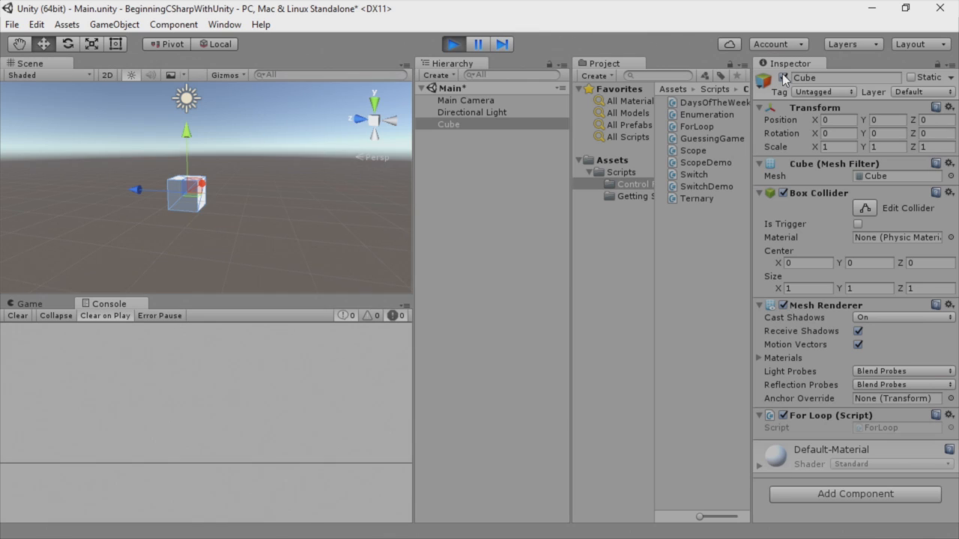
pyautogui.click(452, 43)
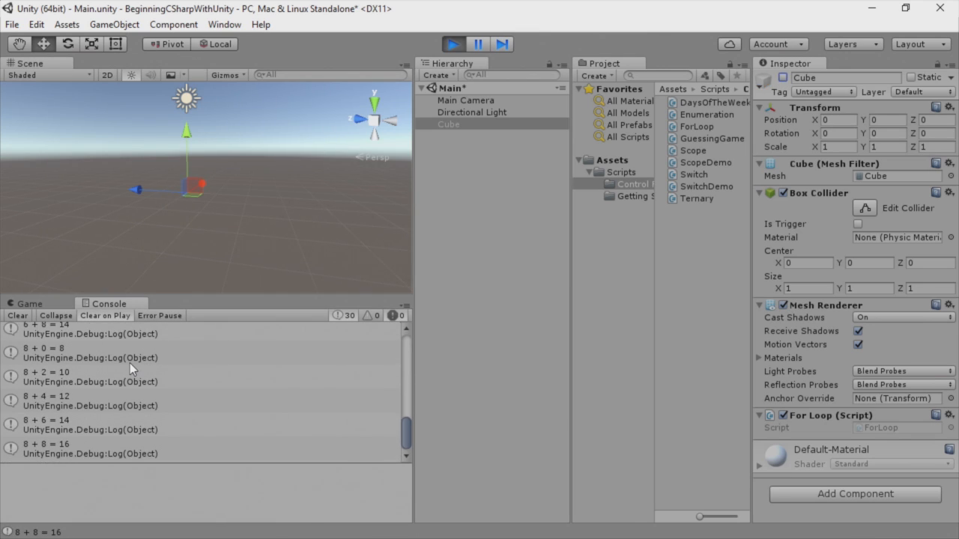
pyautogui.moveTo(47, 333)
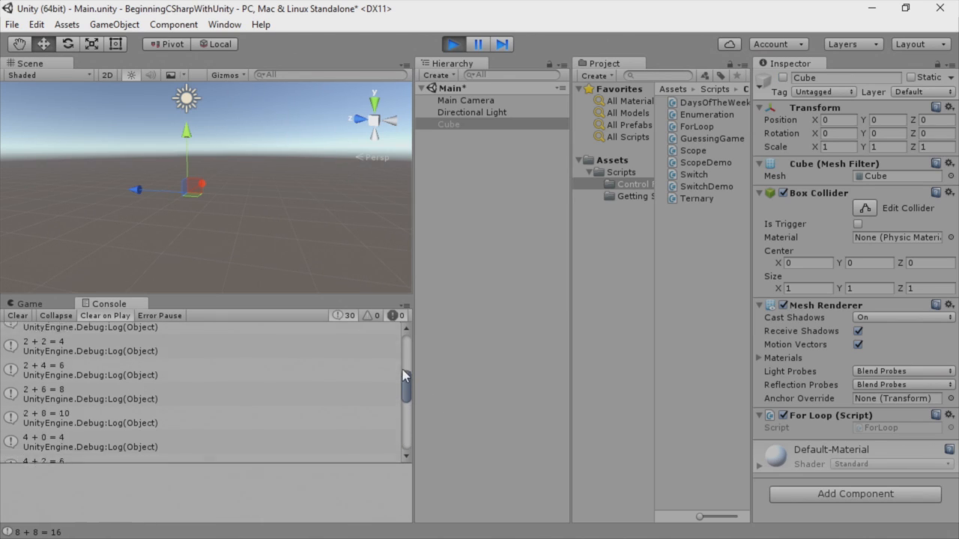
pyautogui.scroll(-3)
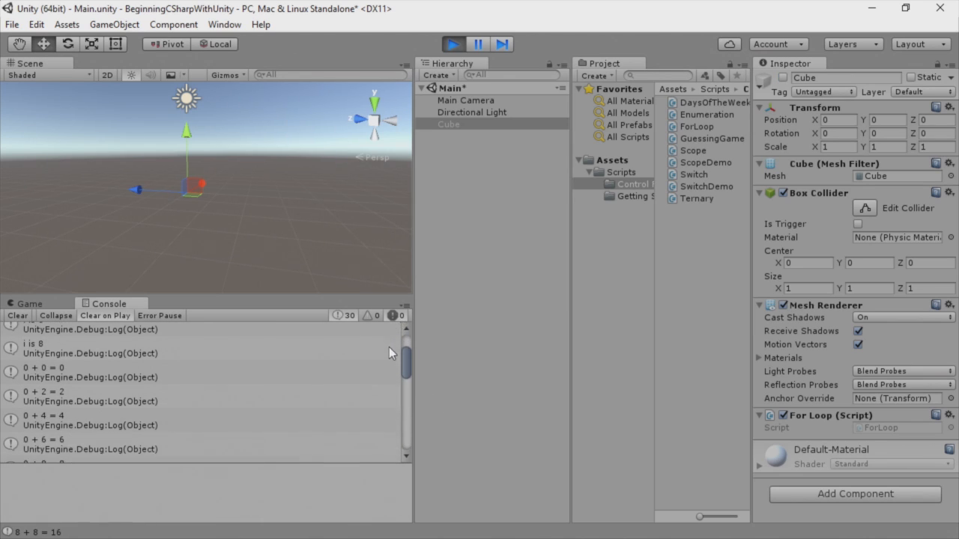
pyautogui.scroll(-3)
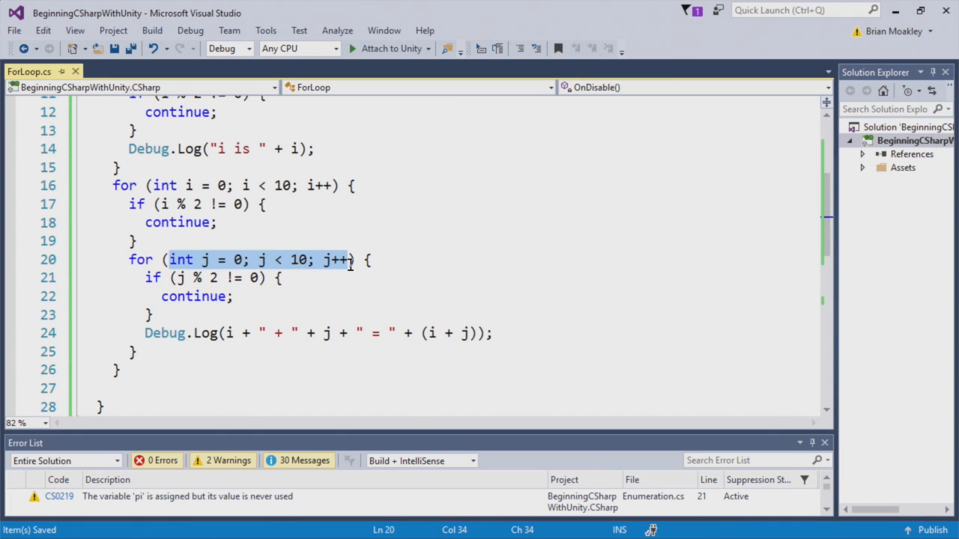
pyautogui.moveTo(344, 260)
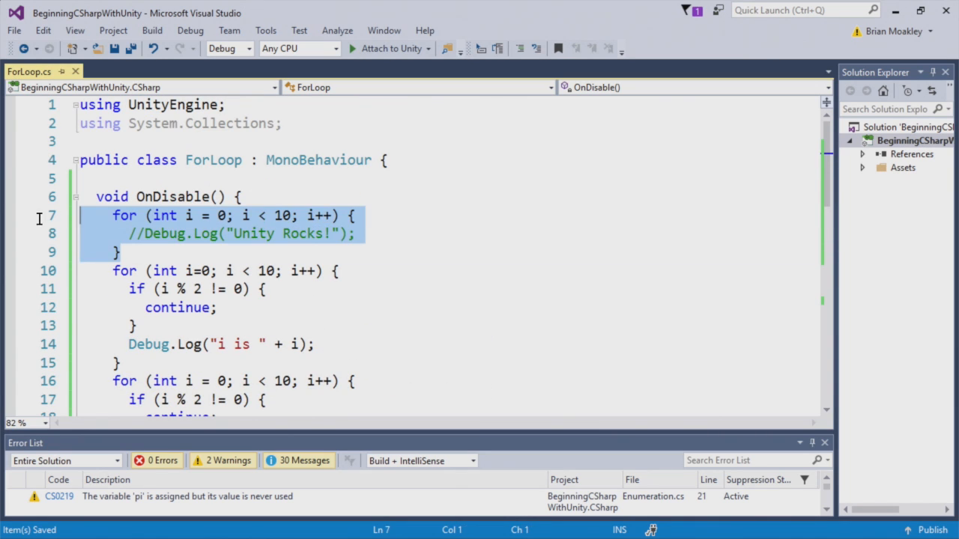
# - Add a loop with i-- as the iterator that logs "Unity Rocks!" at the end of OnDisable
pyautogui.scroll(-3)
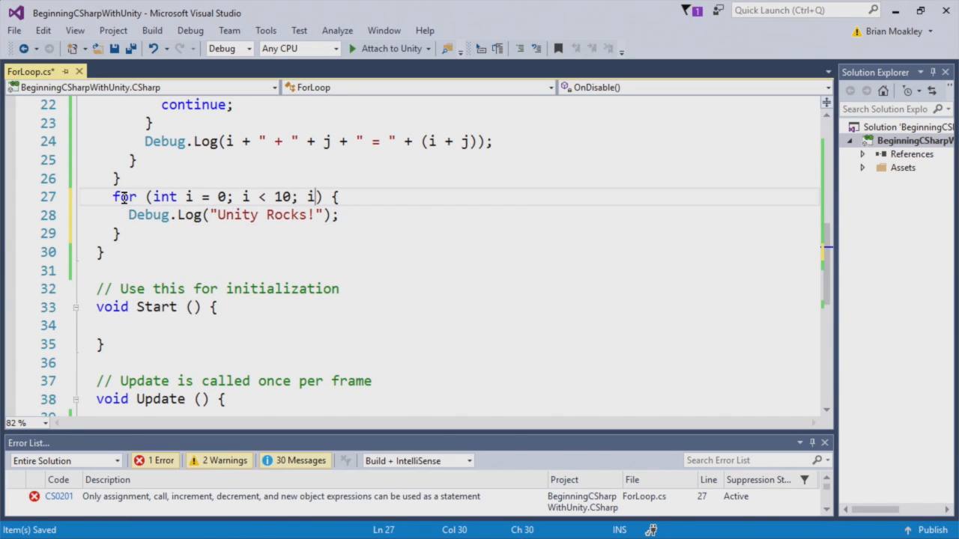
pyautogui.write('--')
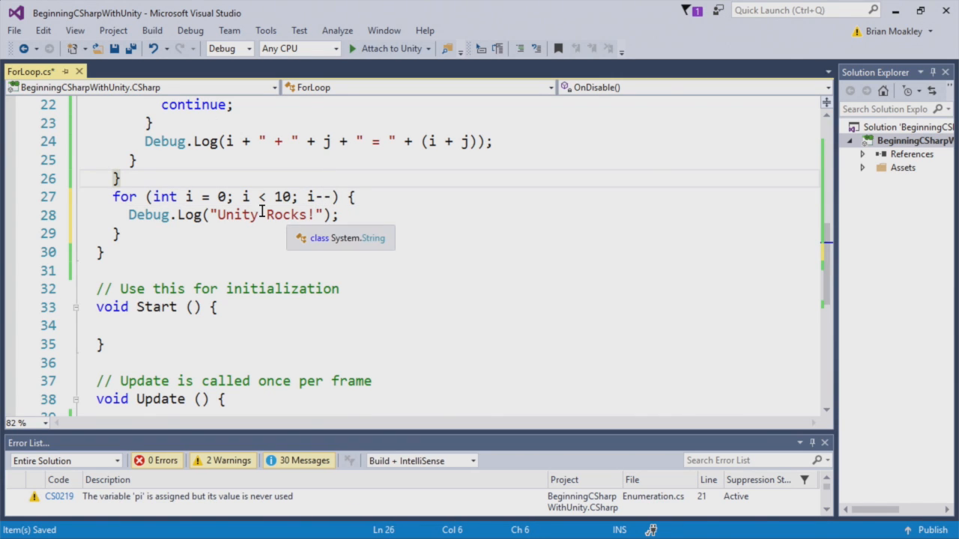
pyautogui.moveTo(212, 201)
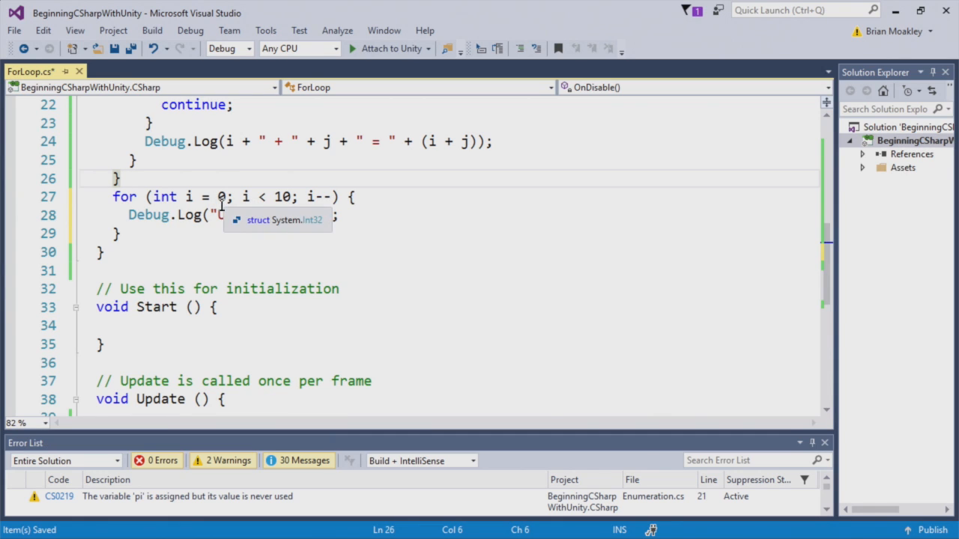
pyautogui.write('Unity Rocks!')
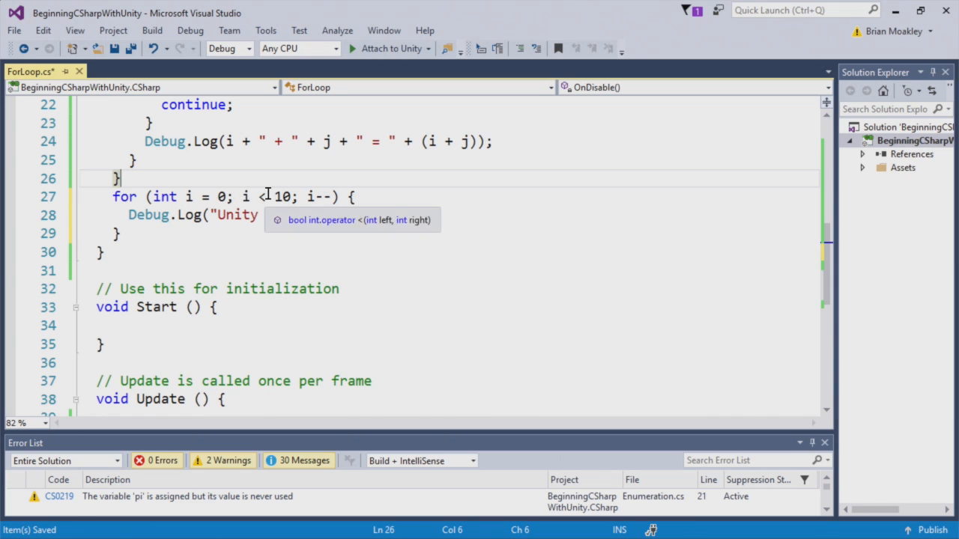
pyautogui.moveTo(246, 197)
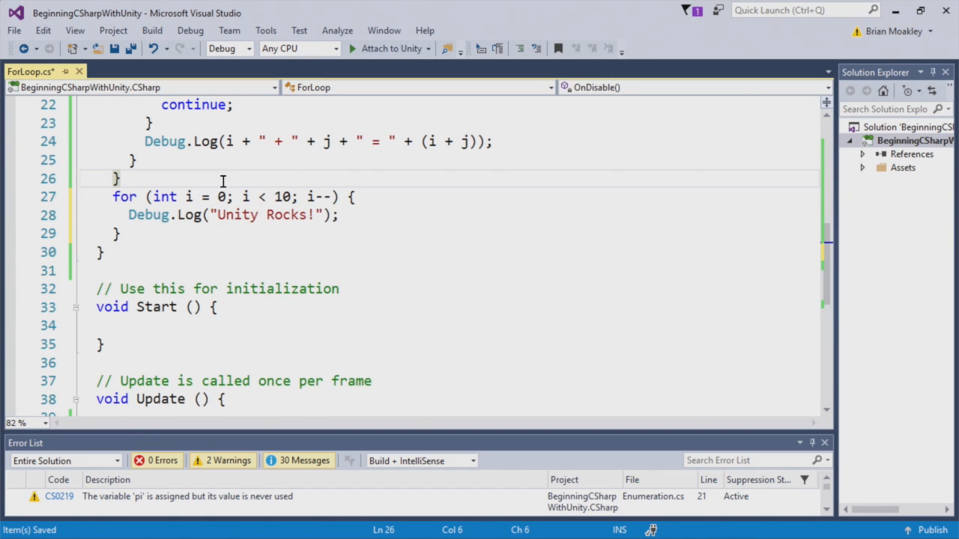
pyautogui.moveTo(189, 196)
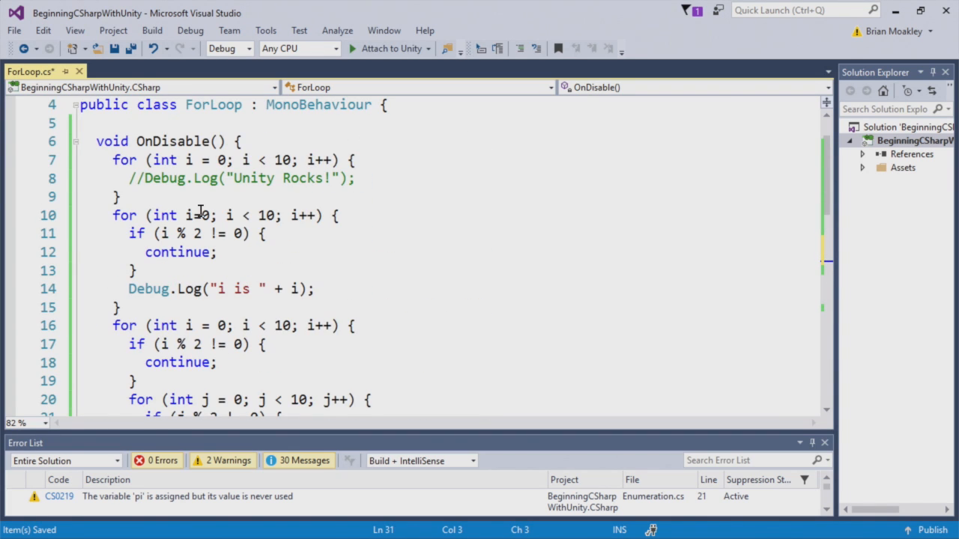
pyautogui.scroll(-3)
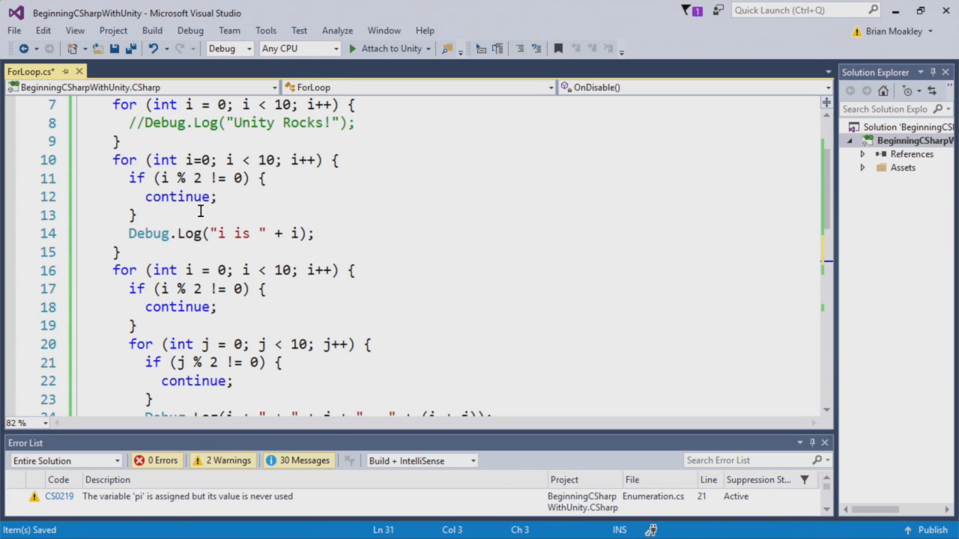
pyautogui.scroll(3)
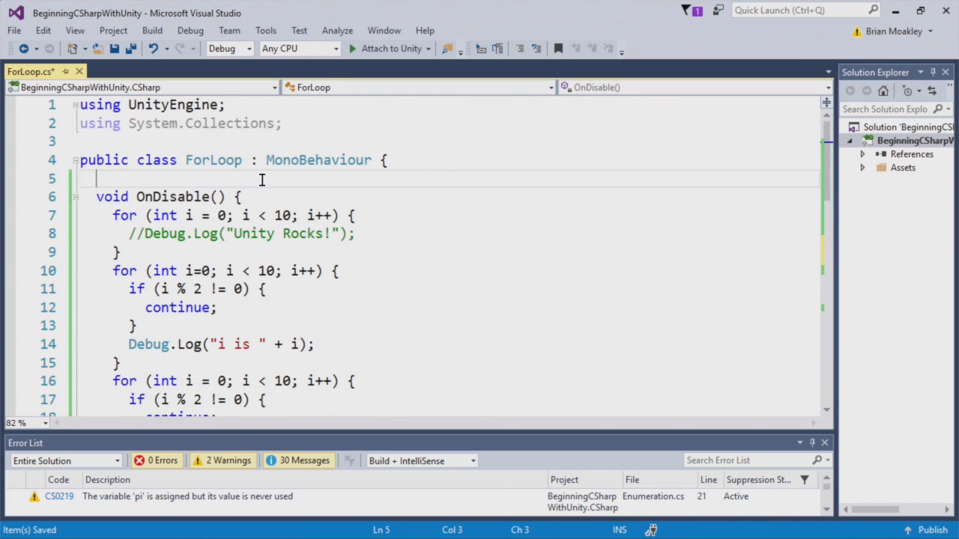
# - Declare a public int[] score field in the ForLoop class
pyautogui.write('public')
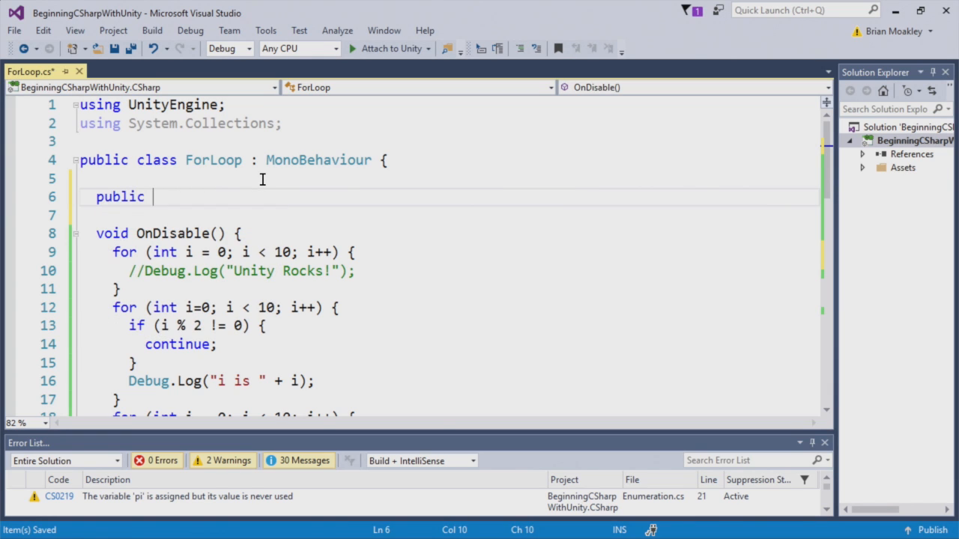
pyautogui.write('in')
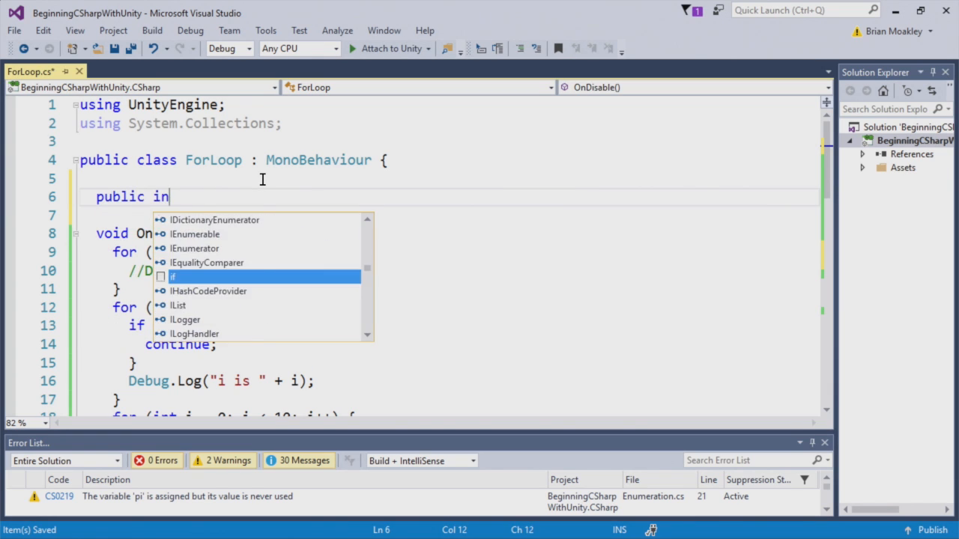
pyautogui.write('t[] score;')
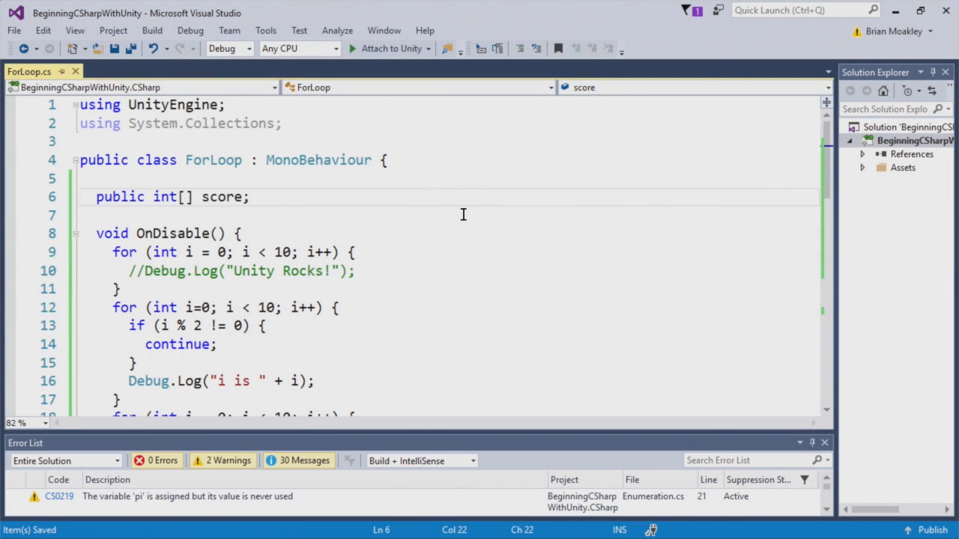
pyautogui.scroll(-3)
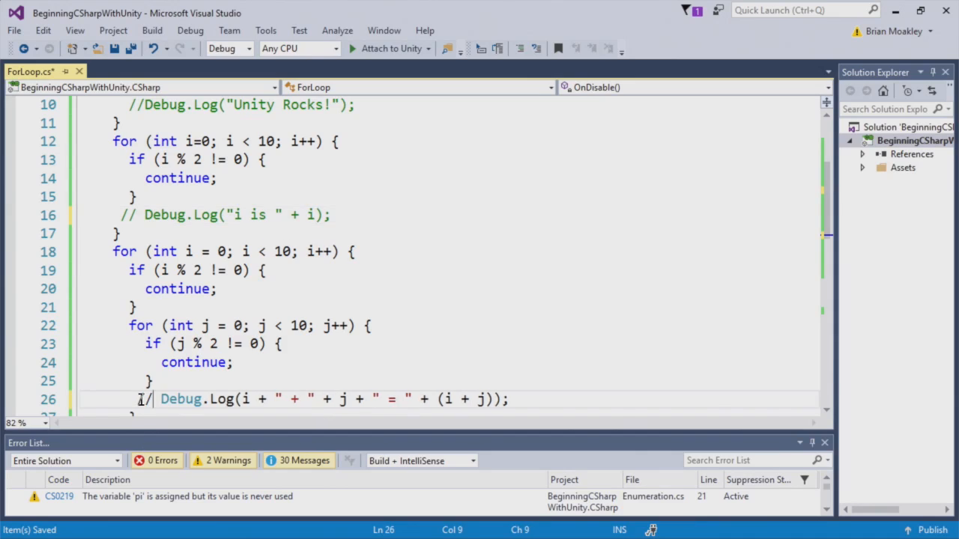
# - Write Debug.Log(score[0]) through Debug.Log(score[4]) below the commented-out infinite loop
pyautogui.scroll(-3)
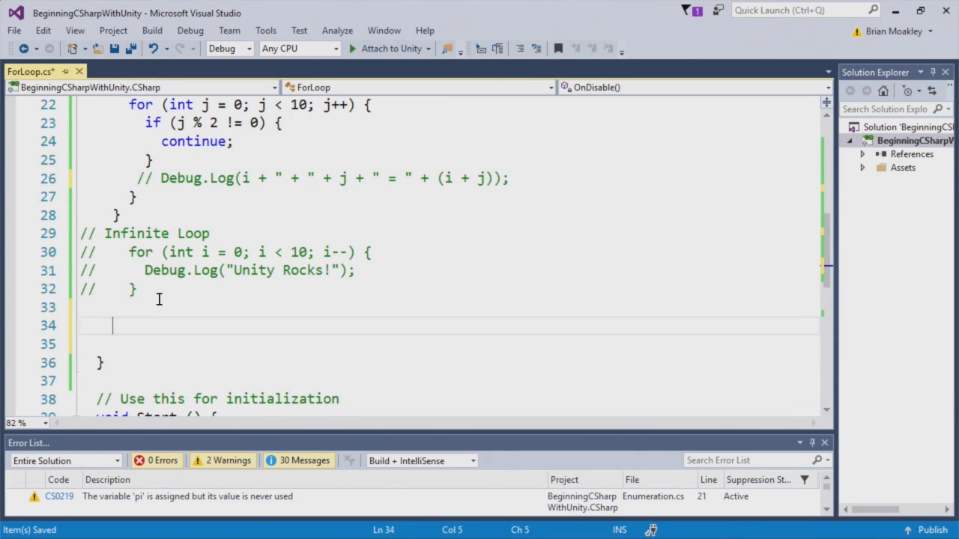
pyautogui.write('Debug.Log(score[0]);')
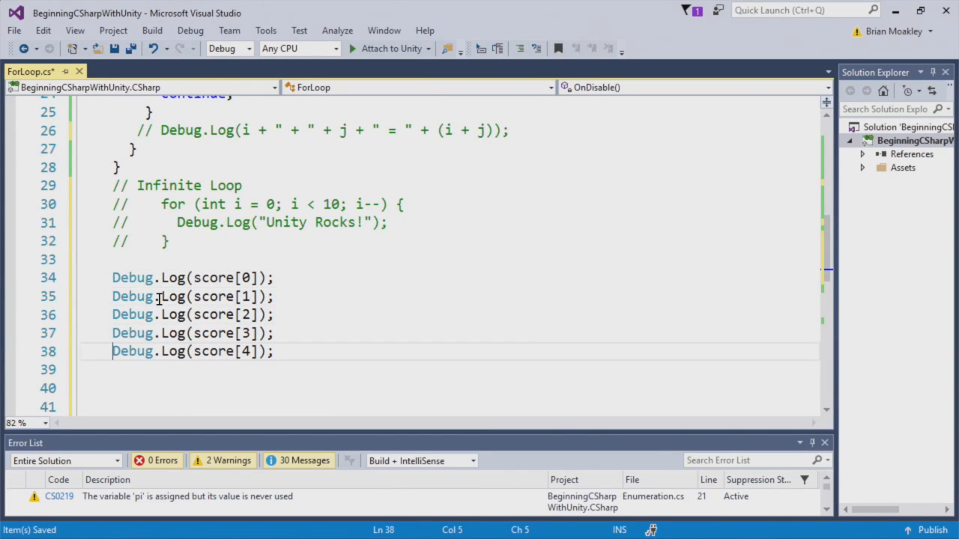
pyautogui.write('f')
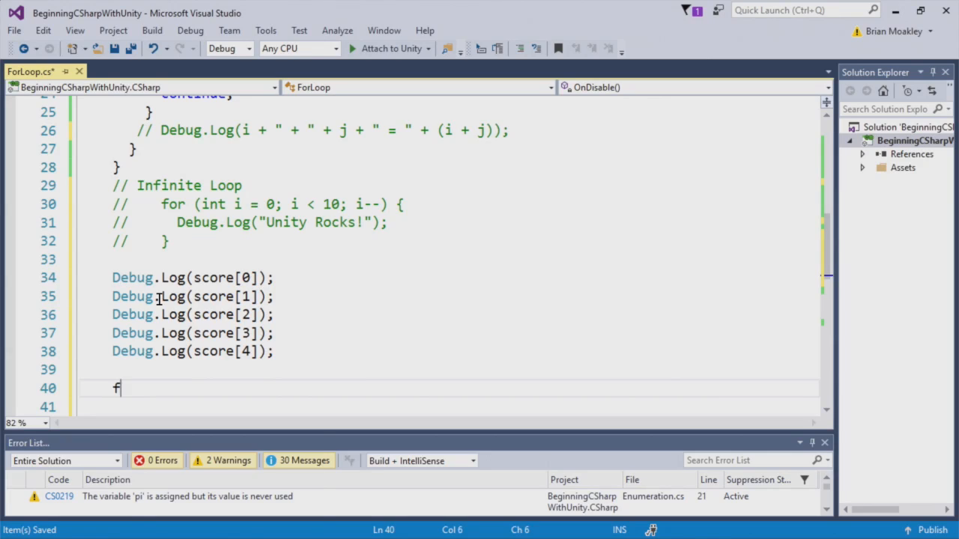
# - Write the for header iterating i from 0 while i < score.Length
pyautogui.write('or (int')
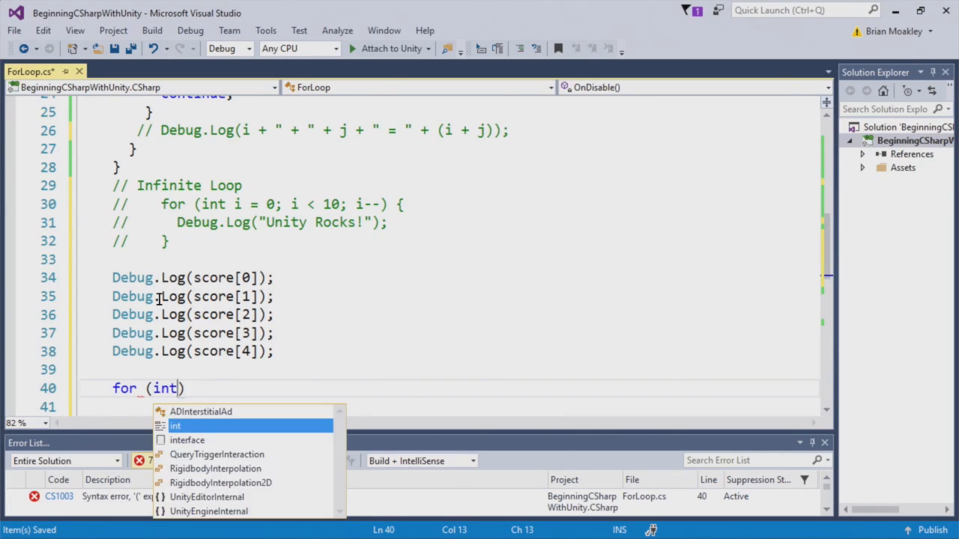
pyautogui.write('i=0; i <')
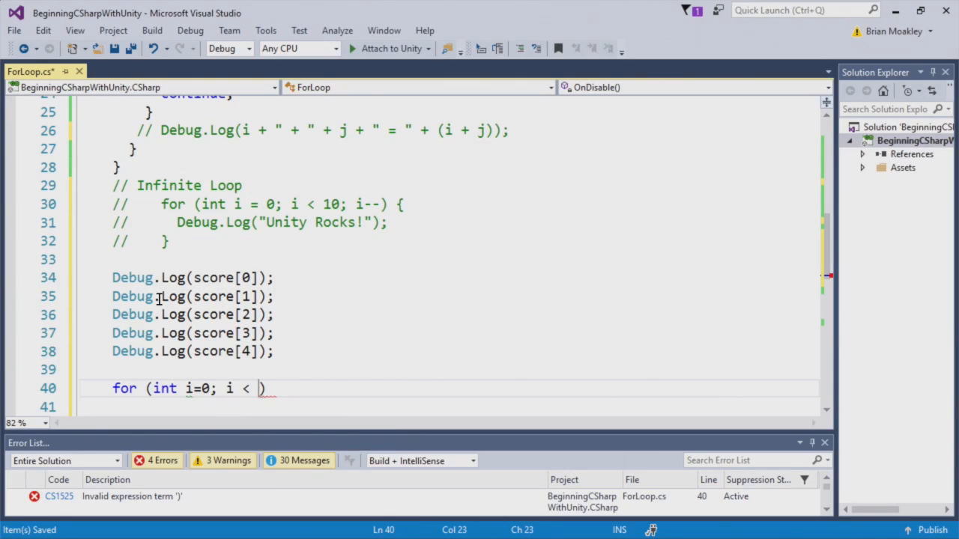
pyautogui.write('score')
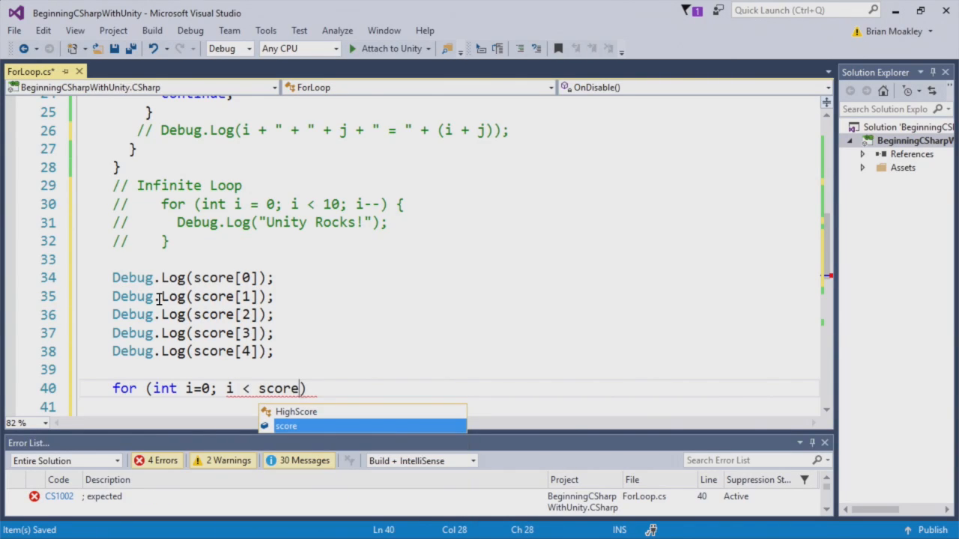
pyautogui.write('.Co')
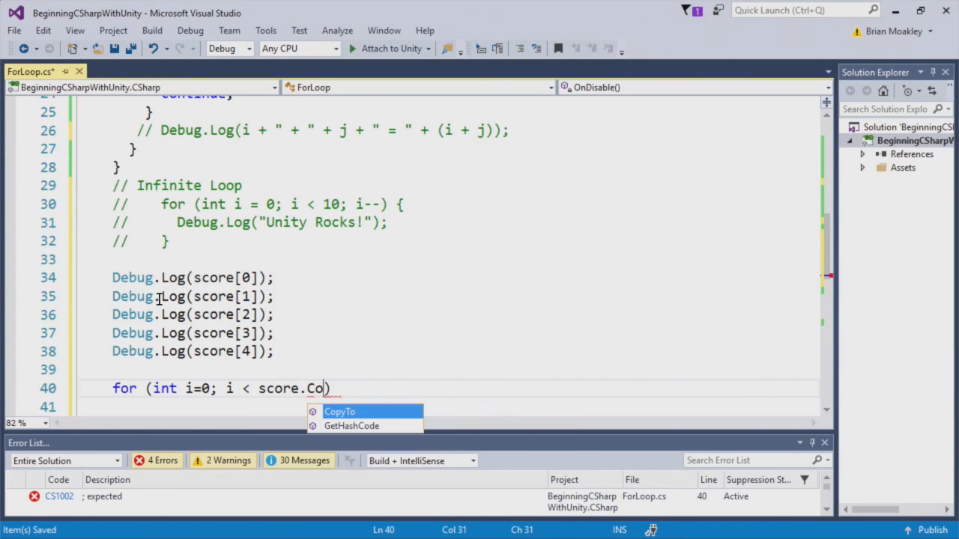
pyautogui.write('Length; i++')
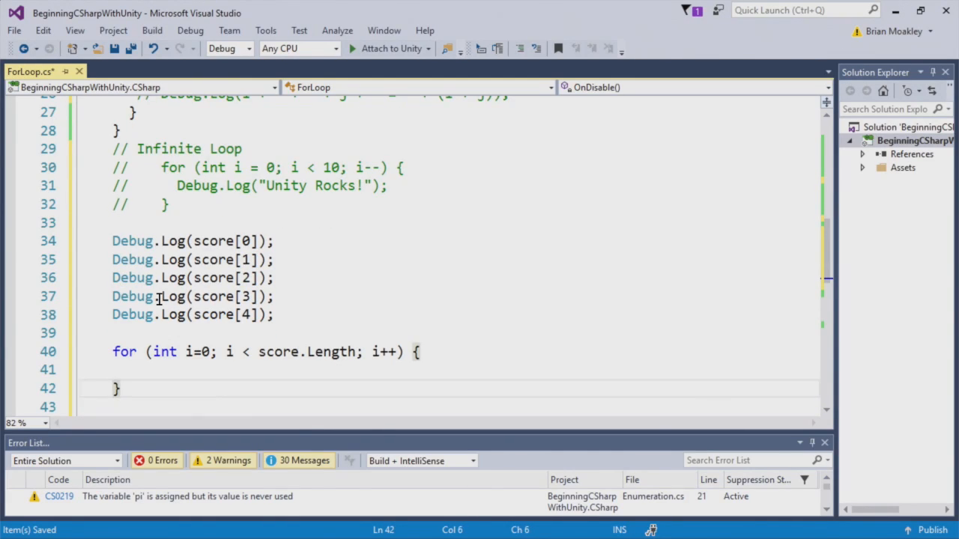
# - Log "The " + i + " element is " + score[i] inside the loop body
pyautogui.write('Debug.Log("The sc')
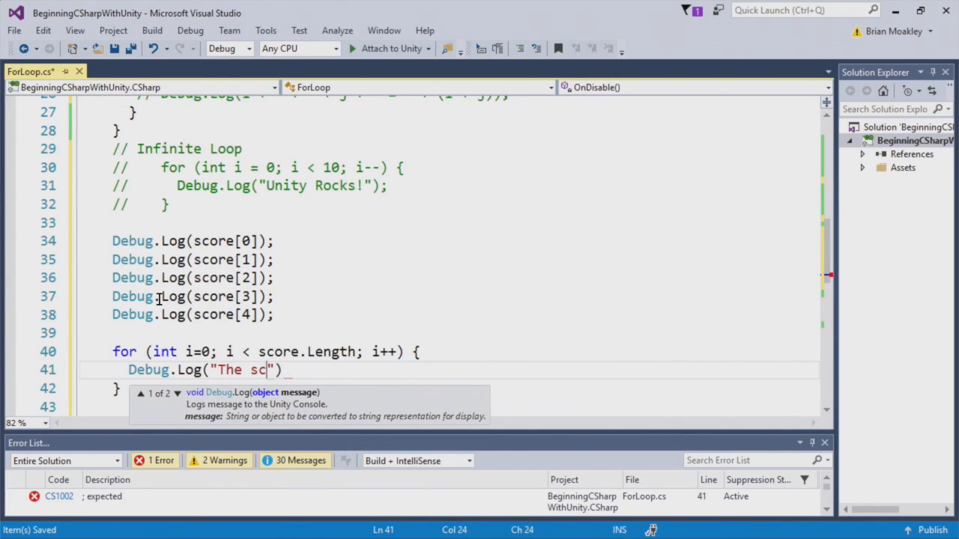
pyautogui.write('" + i + " element i')
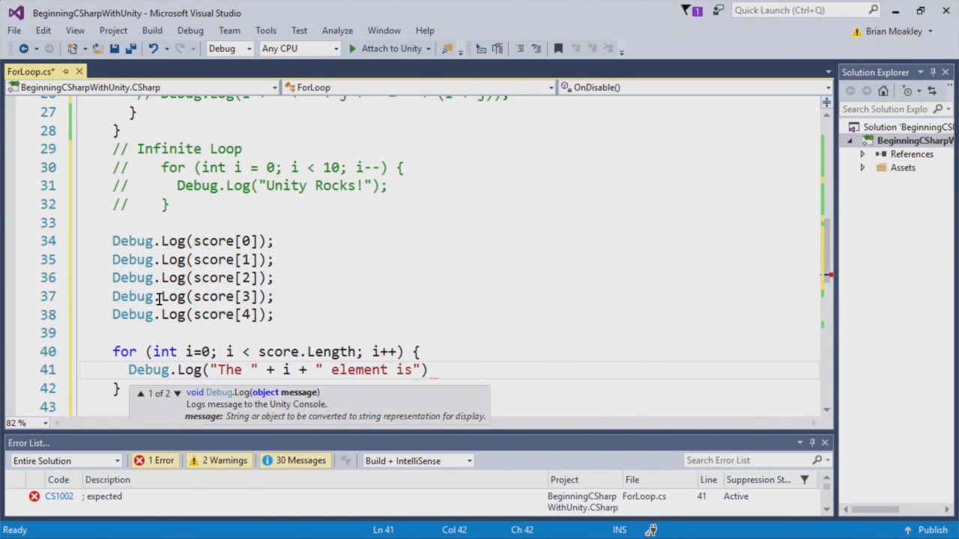
pyautogui.write('+ scor')
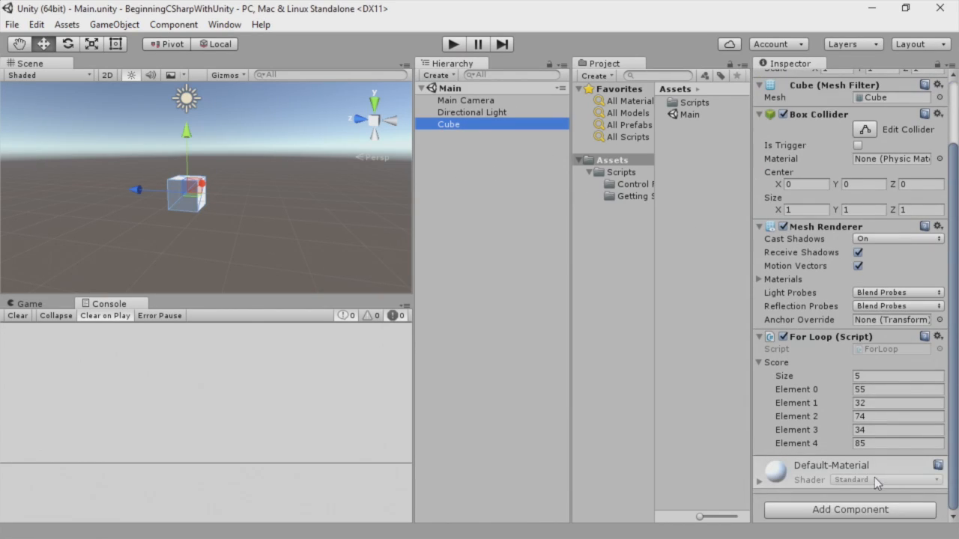
# - Remove the For Loop component from the Cube and create the HighScores C# script
pyautogui.click(938, 335)
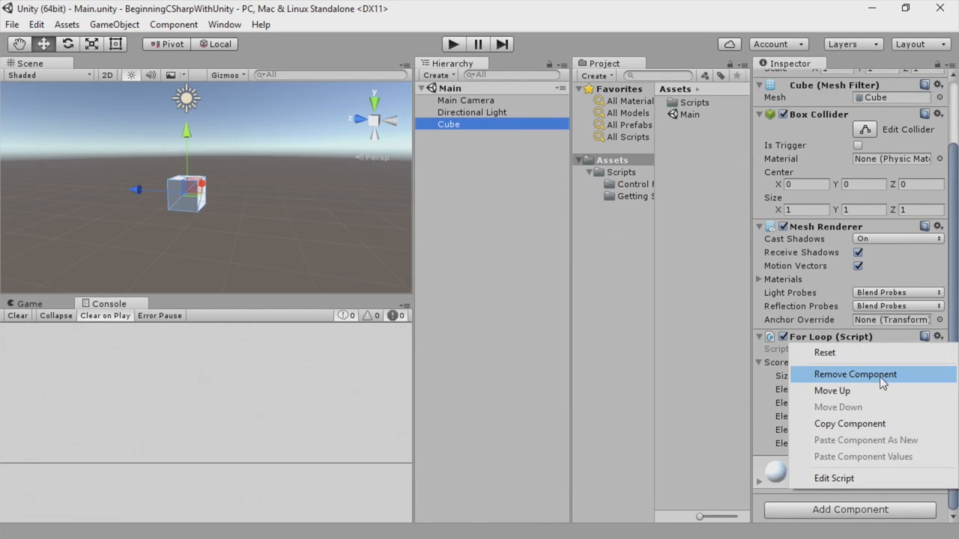
pyautogui.click(854, 375)
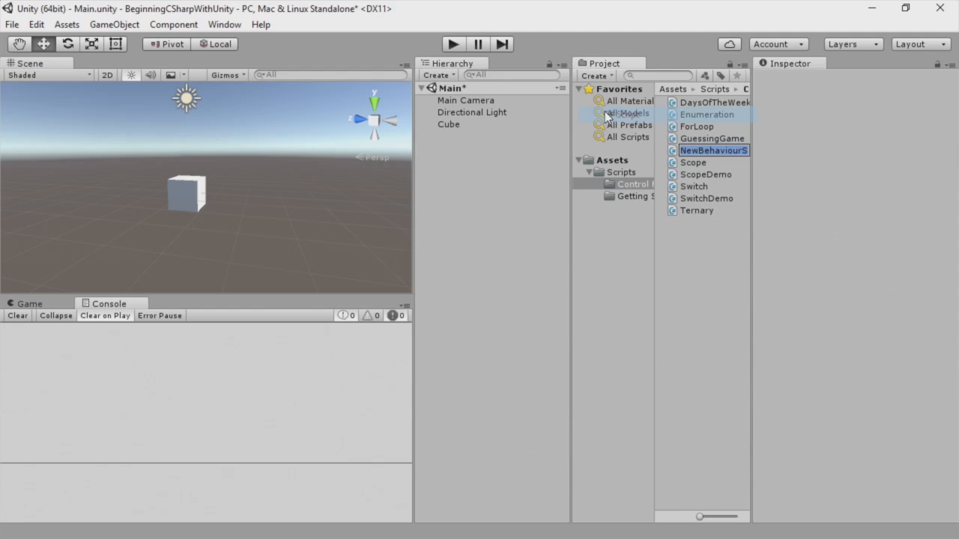
pyautogui.write('HighScores')
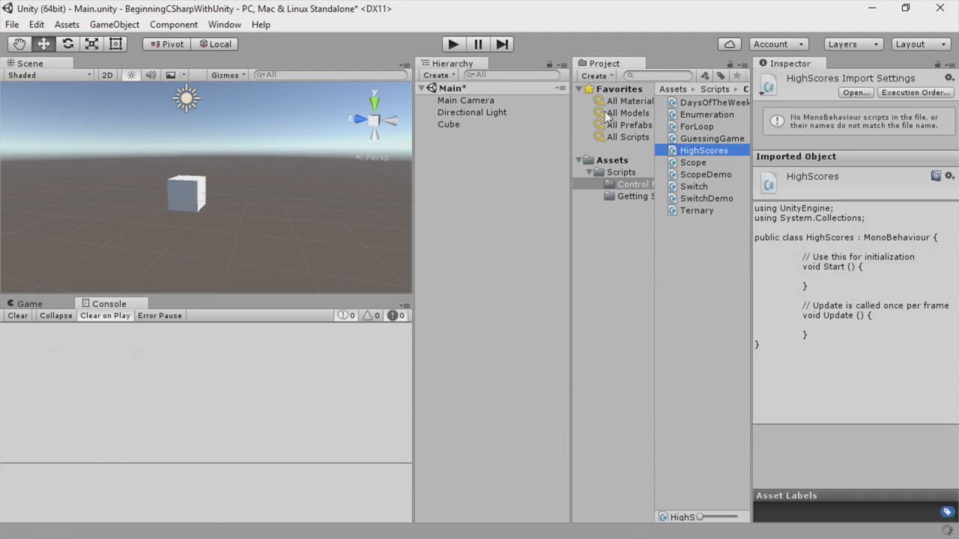
pyautogui.write('public')
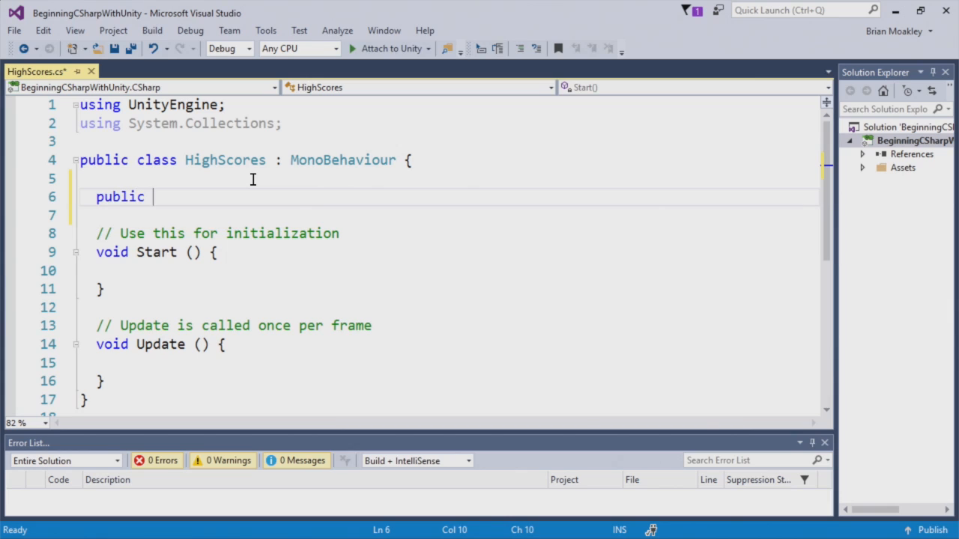
# - Declare public string[] players and public int[] scores in HighScores, then return to Unity
pyautogui.write('ing[] players;')
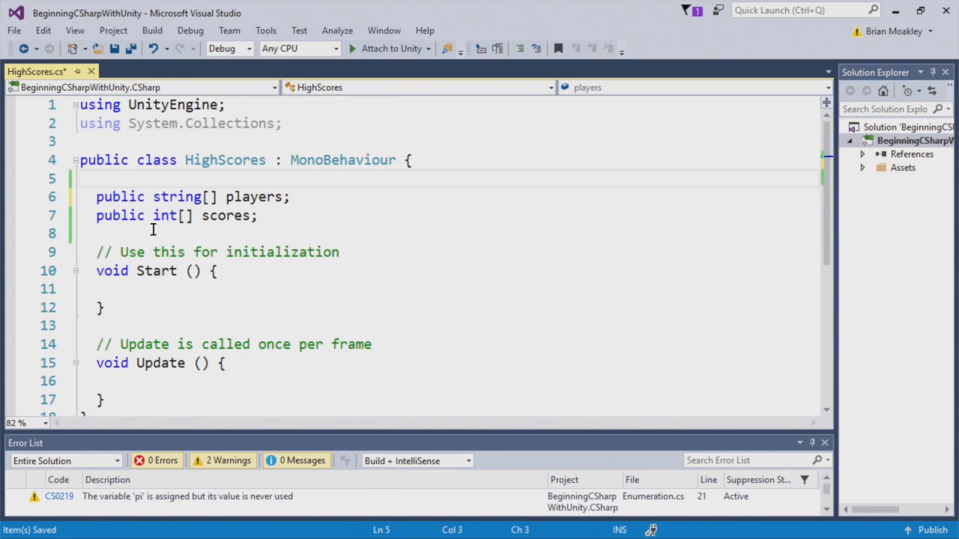
pyautogui.click(216, 216)
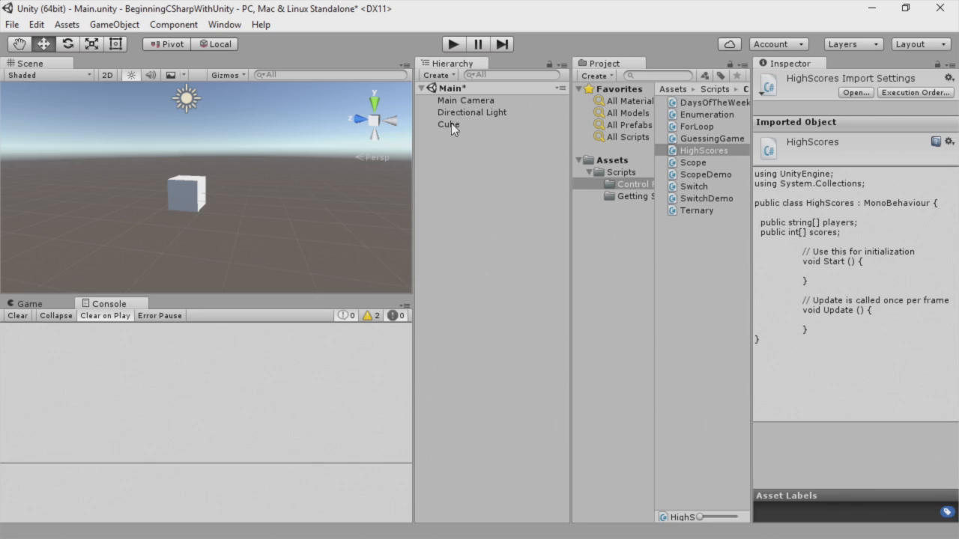
# - Set the Cube's Players list to Ray, Mic, Sam (size 3) and Scores to 54, 12, 65
pyautogui.click(448, 124)
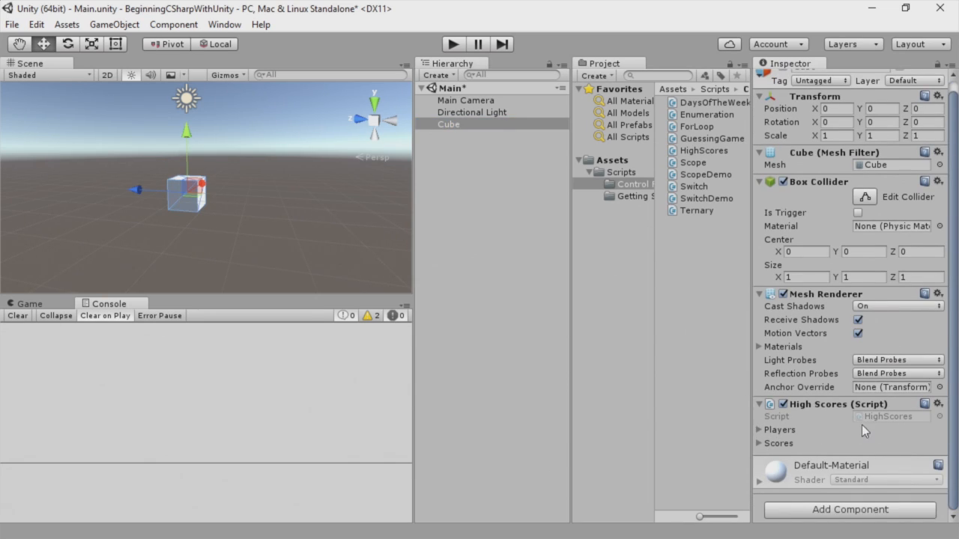
pyautogui.click(759, 429)
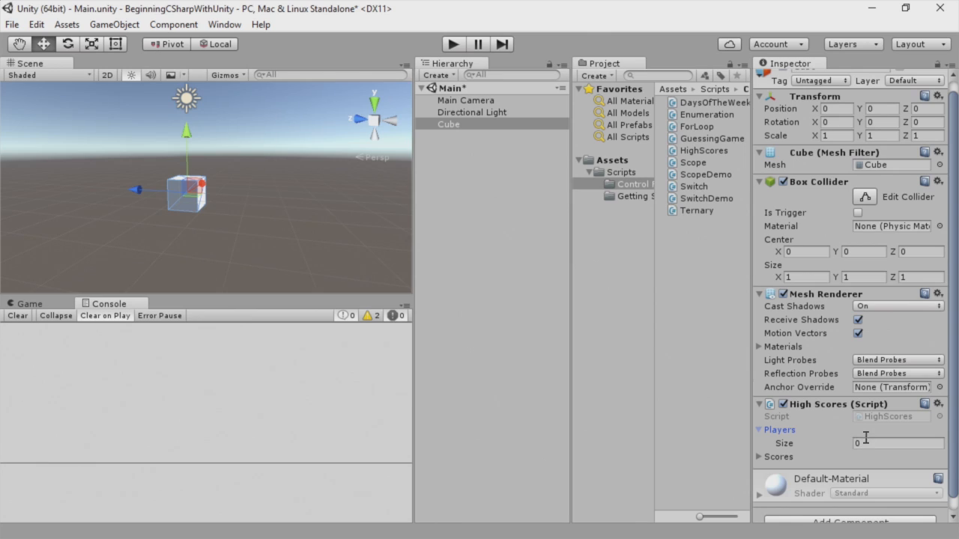
pyautogui.write('3')
pyautogui.write('12')
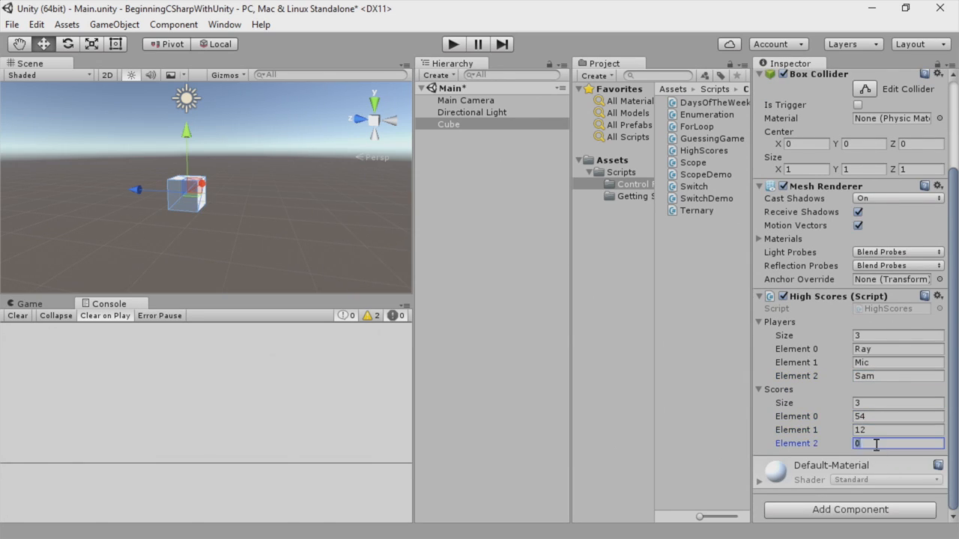
pyautogui.write('65')
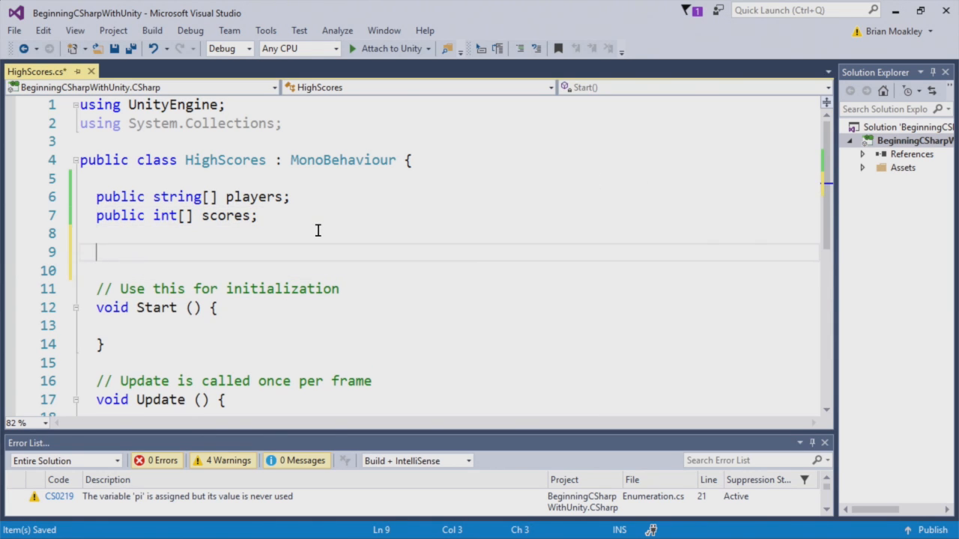
# - Define void OnDisable() with a for loop running i from 0 to players.Length
pyautogui.write('void OnDisable() { 0')
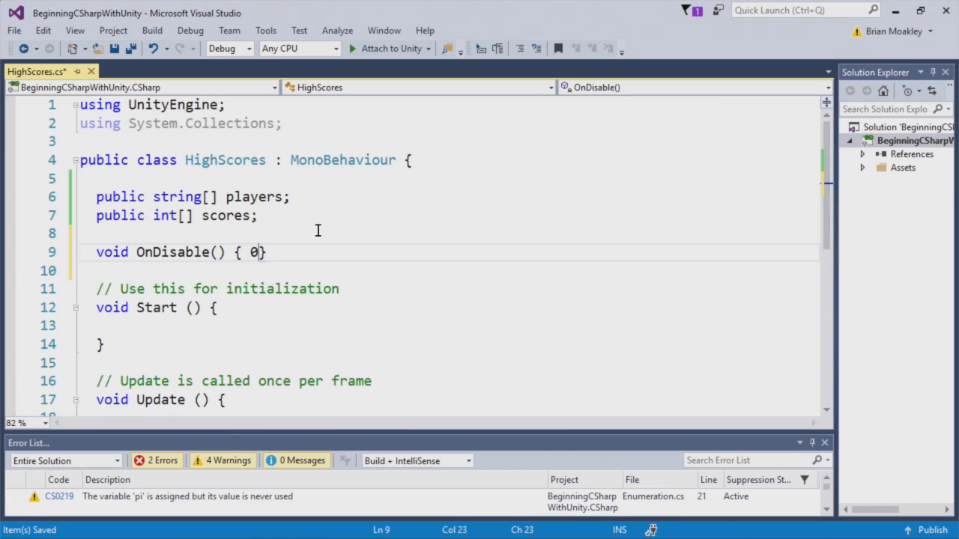
pyautogui.write('for (')
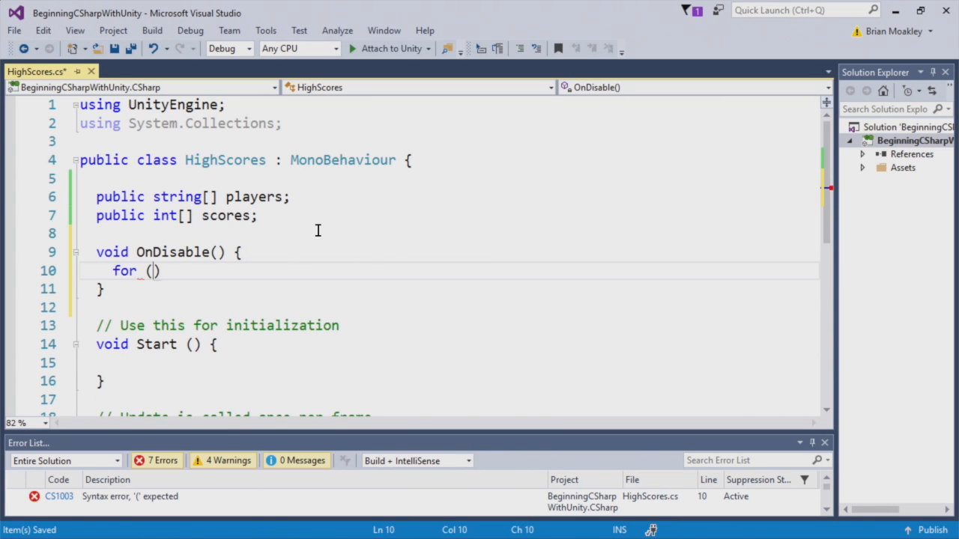
pyautogui.write('int i=0;')
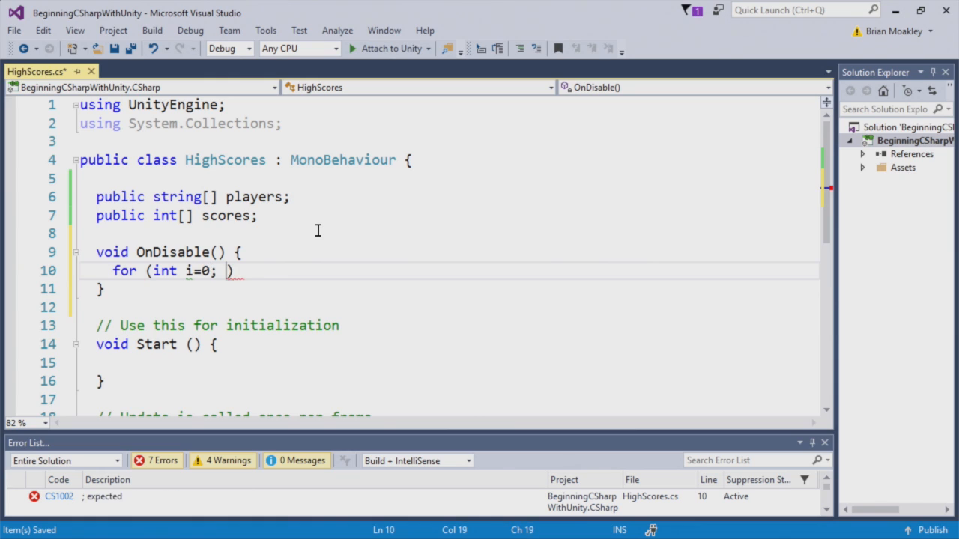
pyautogui.write('i < players')
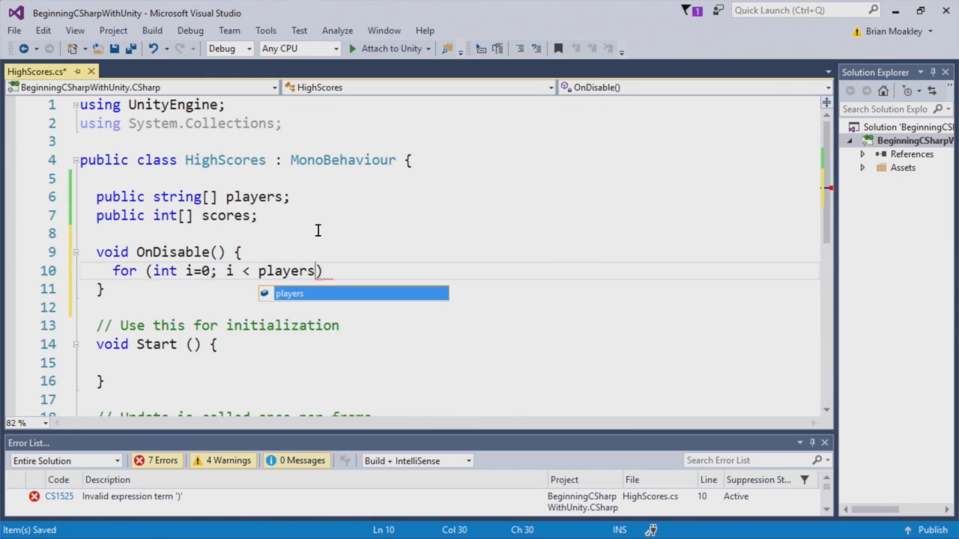
pyautogui.write('.Length;')
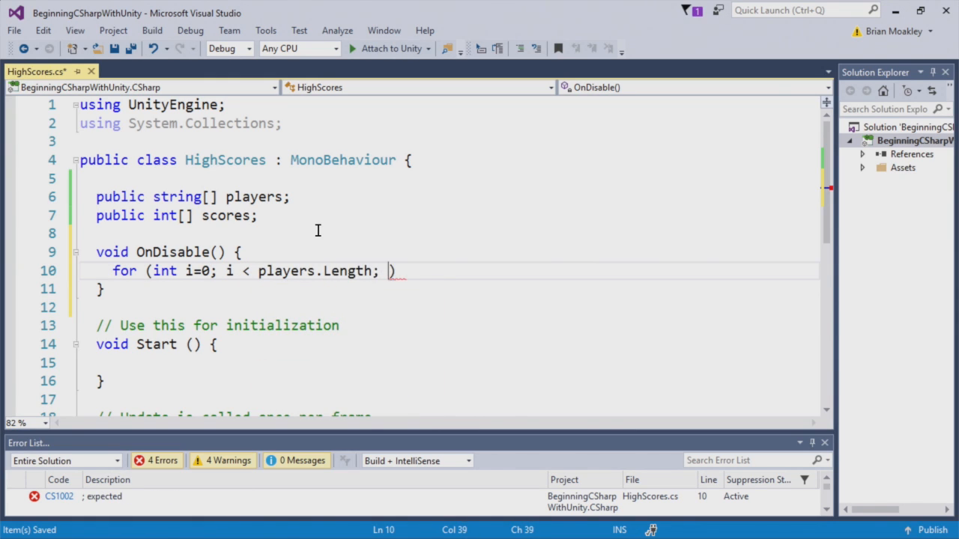
pyautogui.write('i++')
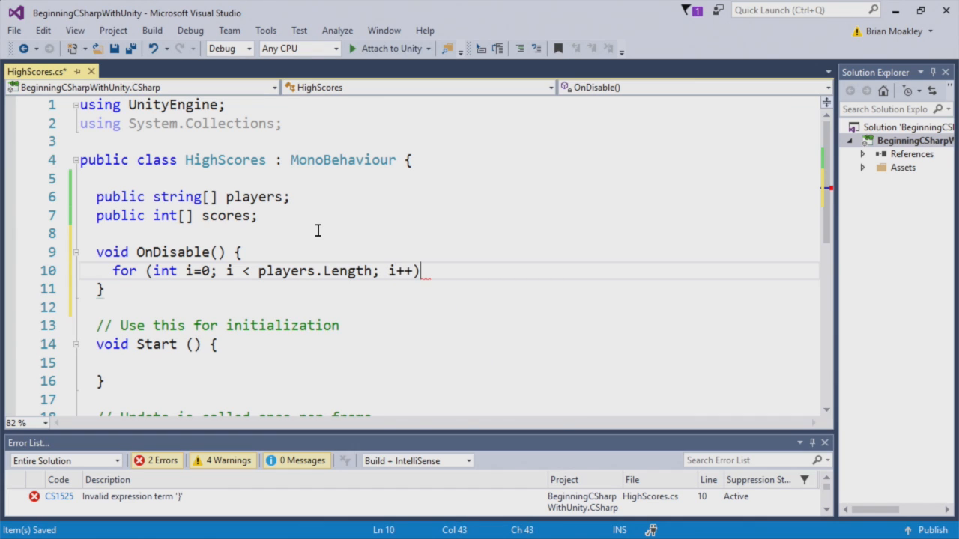
pyautogui.write('{')
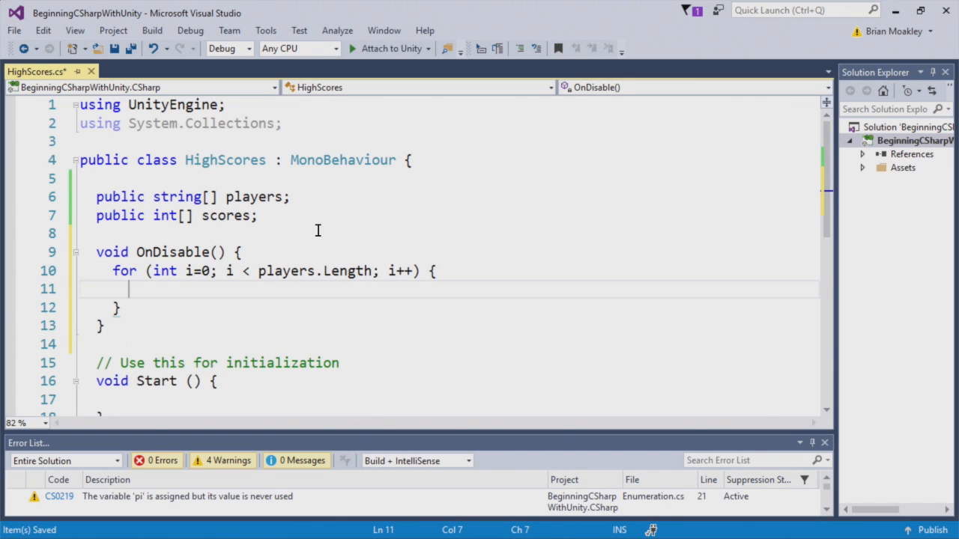
# - Log players[i] + " scored " + scores[i] + " points." inside the loop
pyautogui.write('Debug.O')
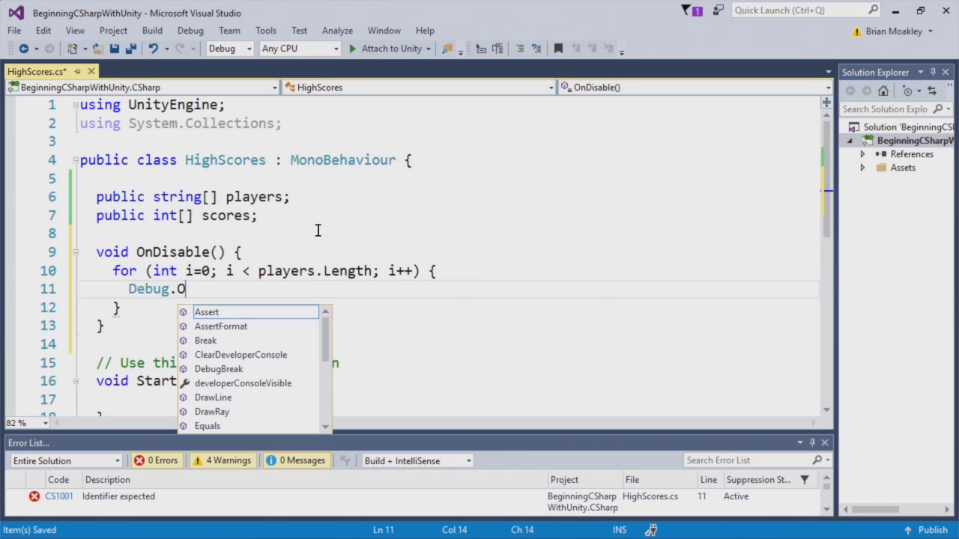
pyautogui.write('Log(playersp')
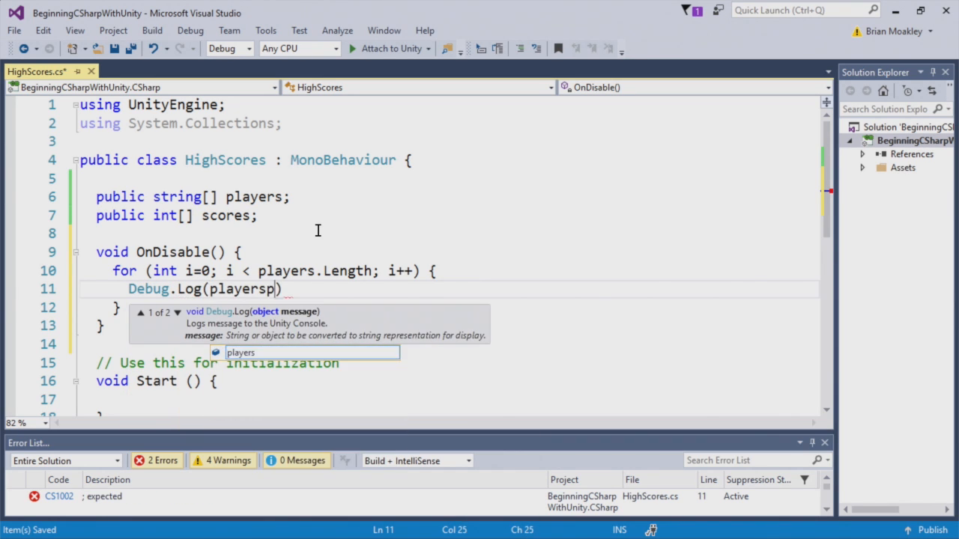
pyautogui.write('[i] + " scored " + scores[i] +')
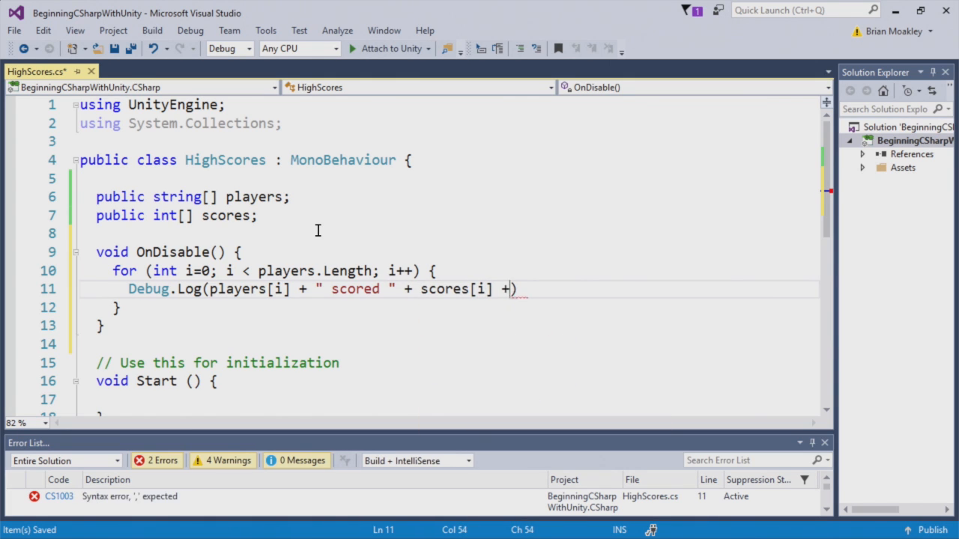
pyautogui.write('" points."')
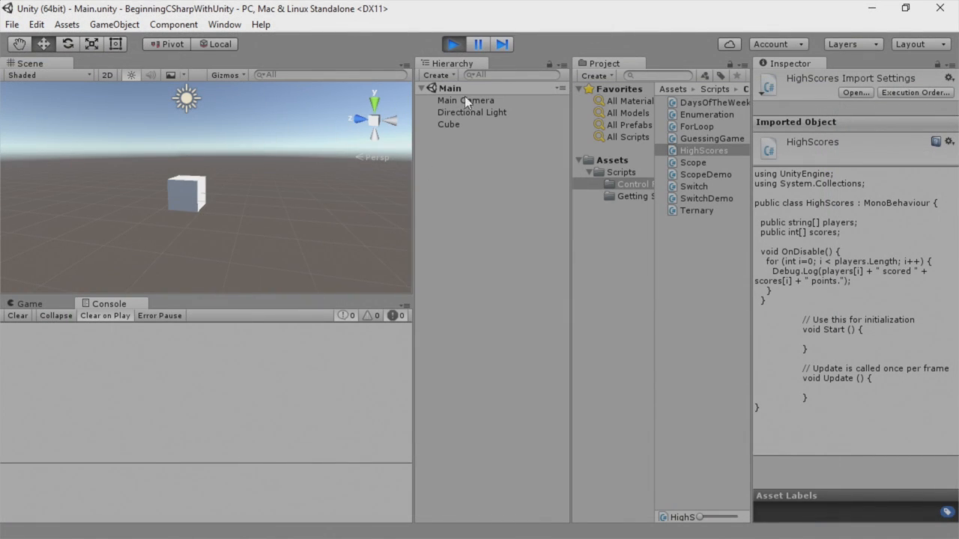
# - Disable the Cube in Play mode so the console prints each player's score line
pyautogui.click(448, 124)
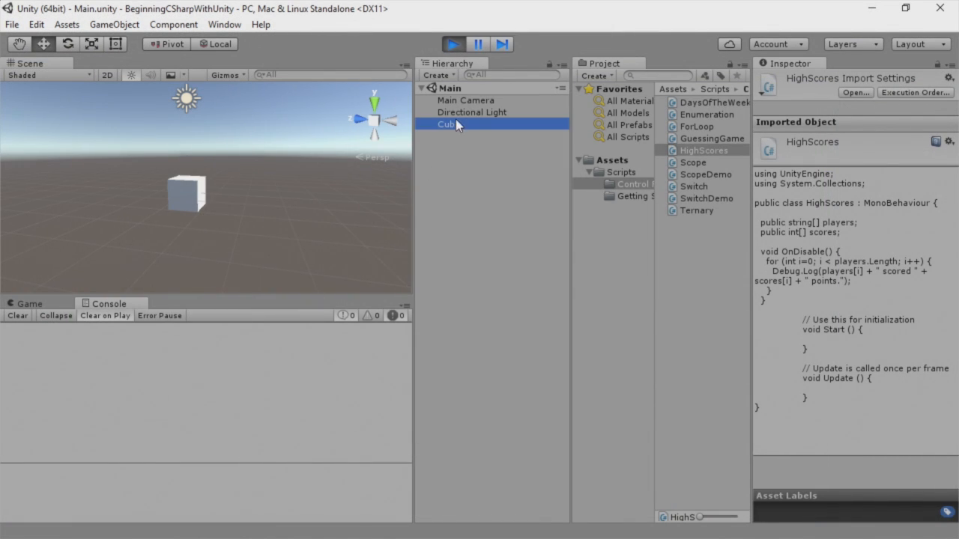
pyautogui.click(446, 125)
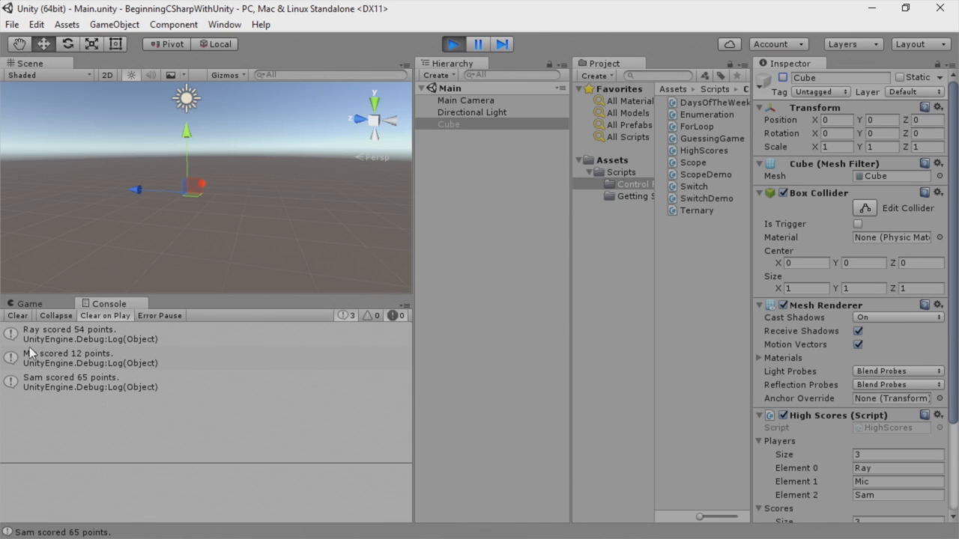
pyautogui.moveTo(86, 396)
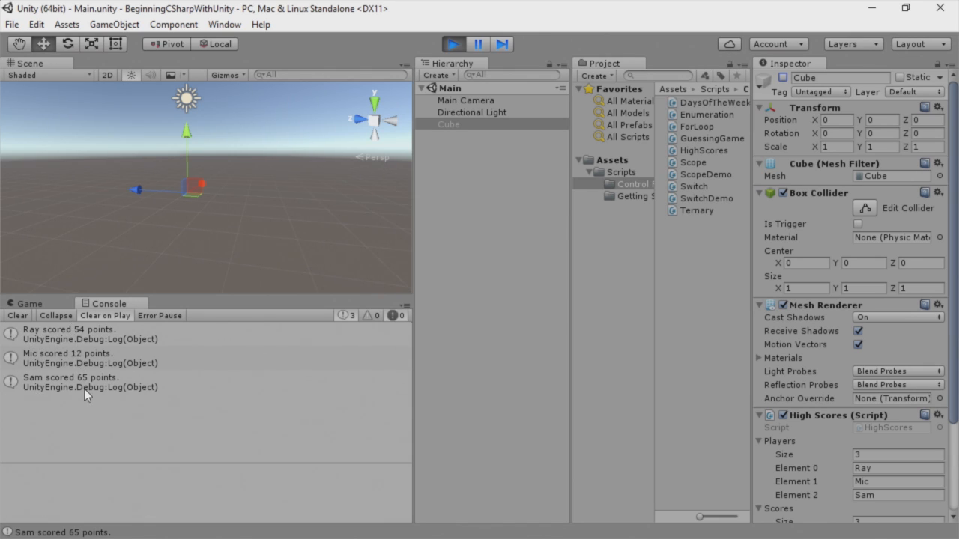